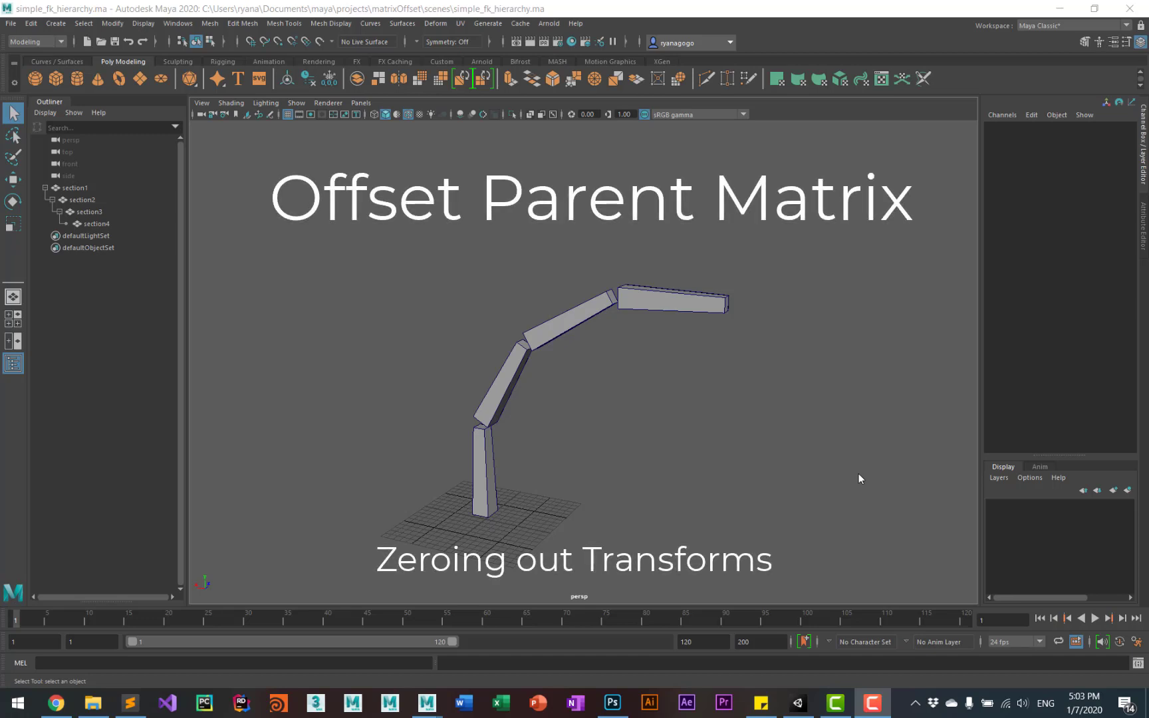
{"action": "mouse_move", "coordinate": [816, 447]}
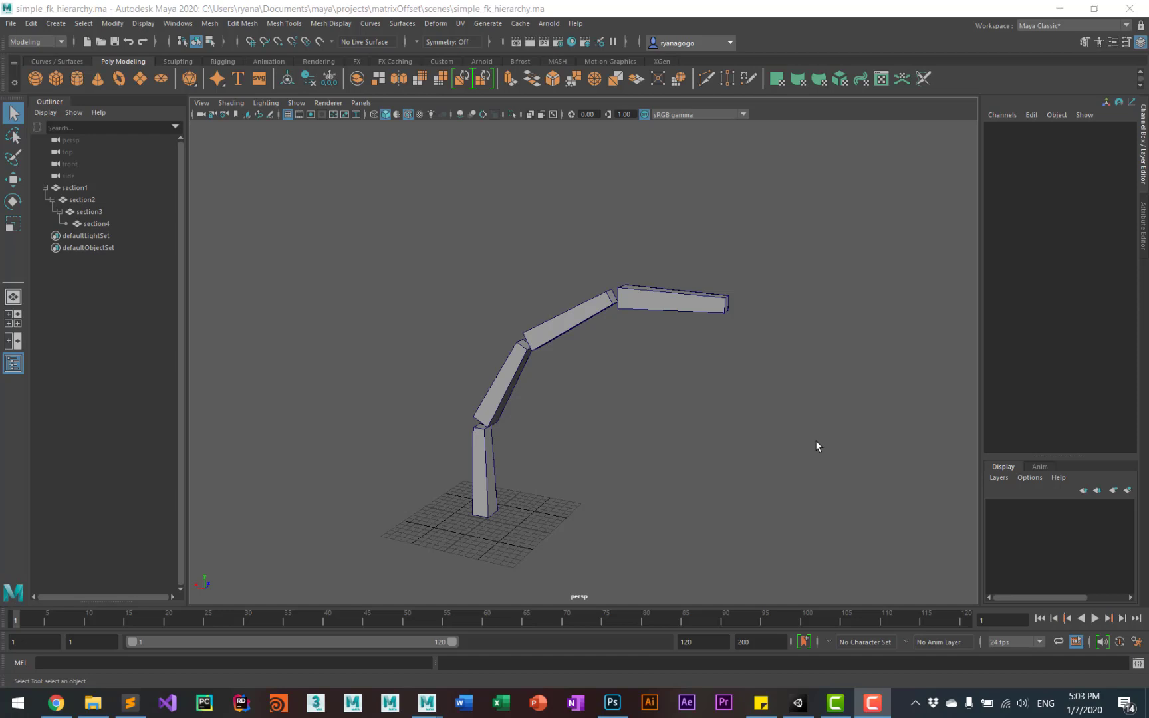
{"action": "mouse_move", "coordinate": [792, 428]}
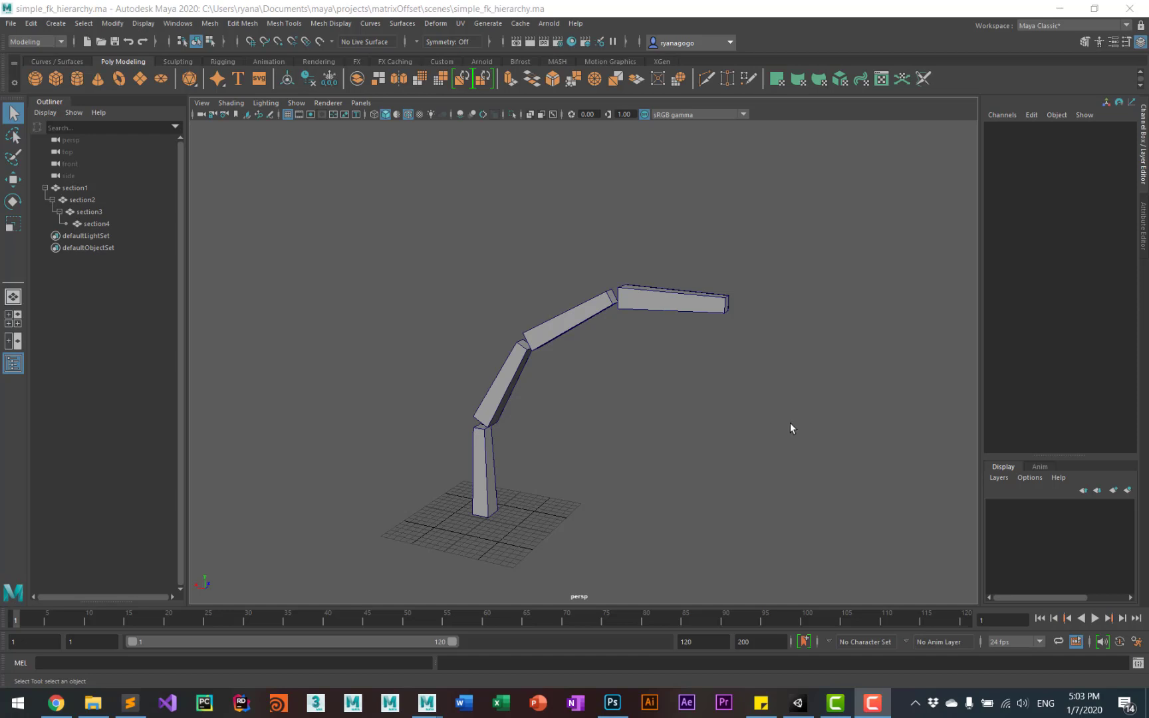
{"action": "mouse_move", "coordinate": [725, 490]}
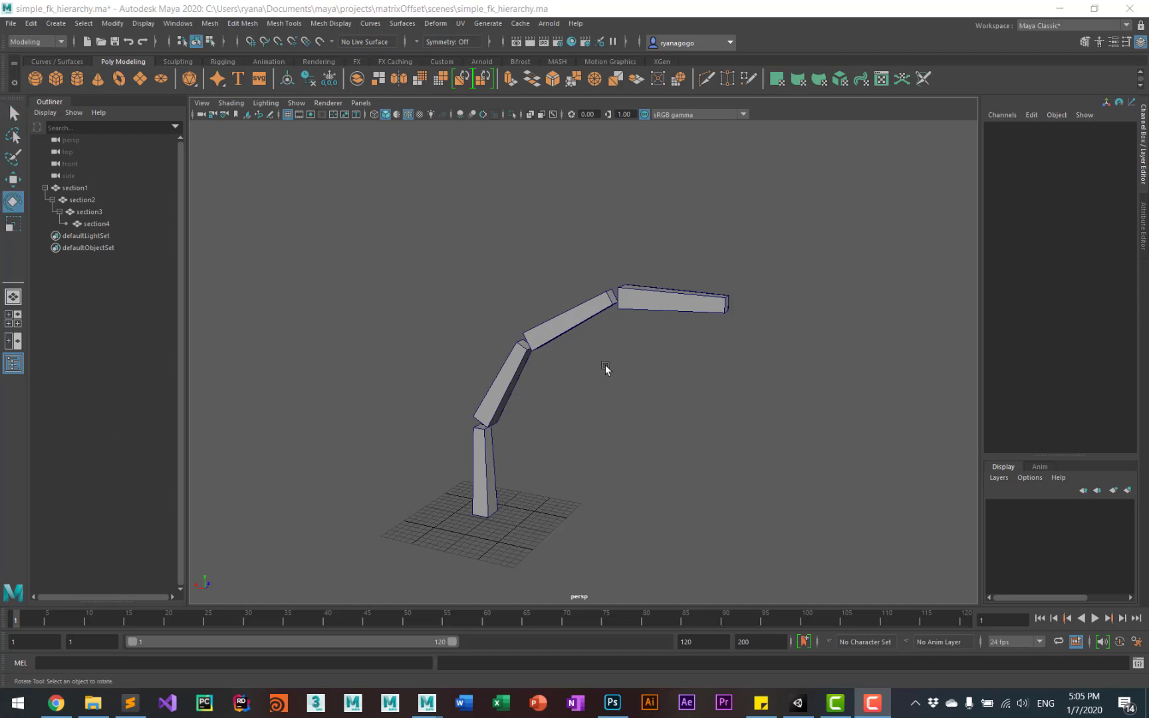
{"action": "mouse_move", "coordinate": [694, 278]}
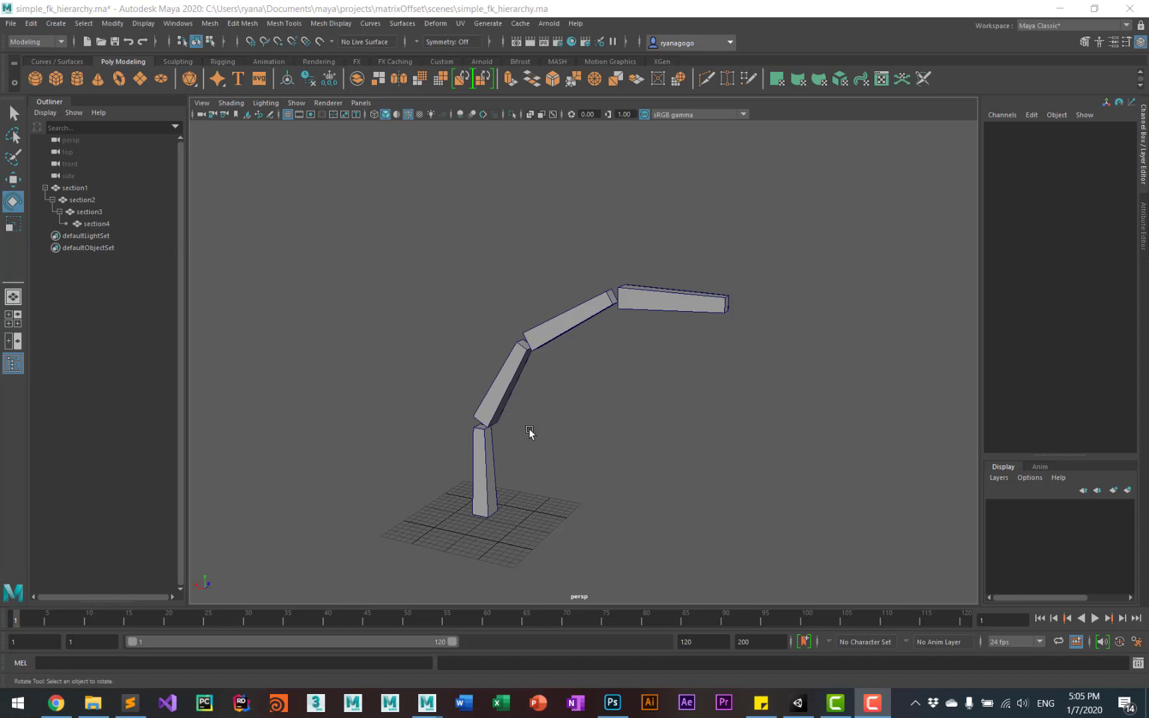
{"action": "mouse_move", "coordinate": [511, 407]}
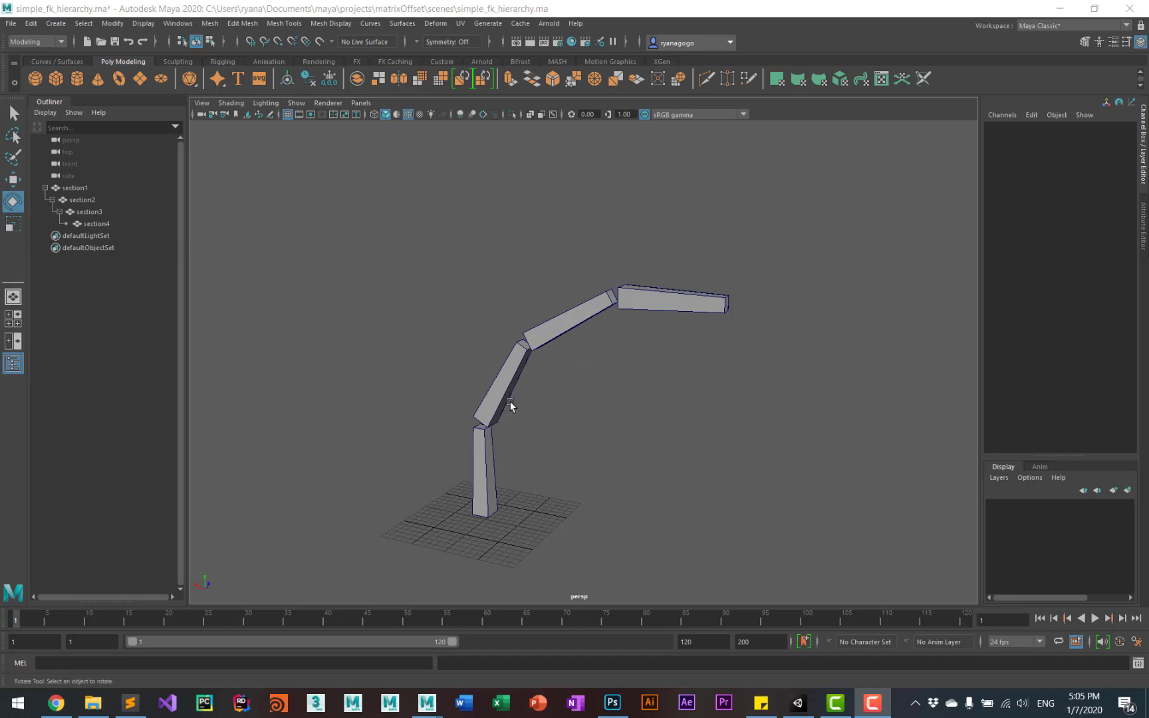
{"action": "mouse_move", "coordinate": [475, 379]}
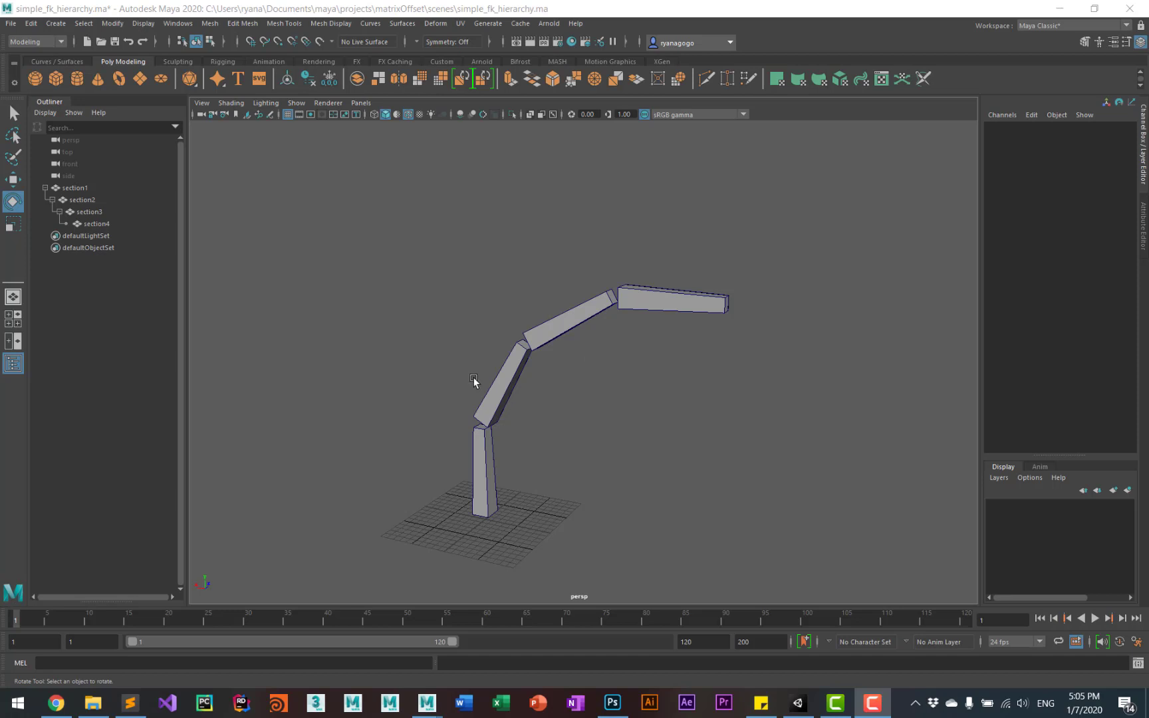
{"action": "mouse_move", "coordinate": [539, 394]}
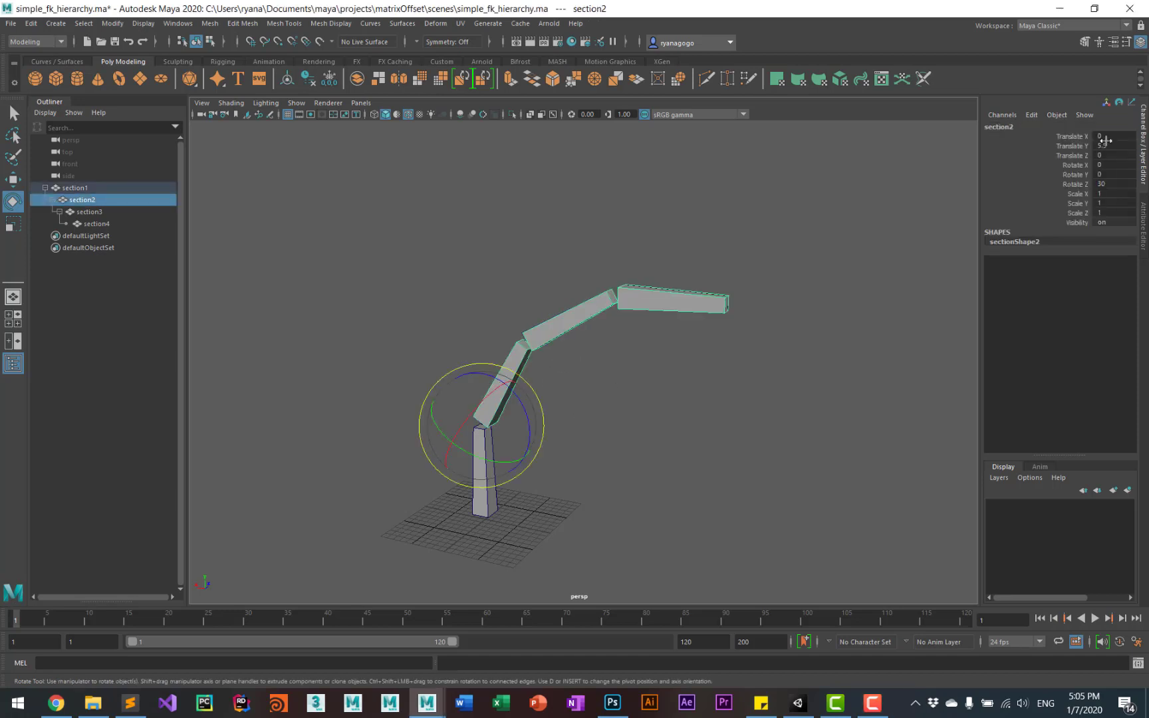
Select the arm sections, clear the selection, then select section2 alone for its attributes.
{"action": "left_click", "coordinate": [89, 211]}
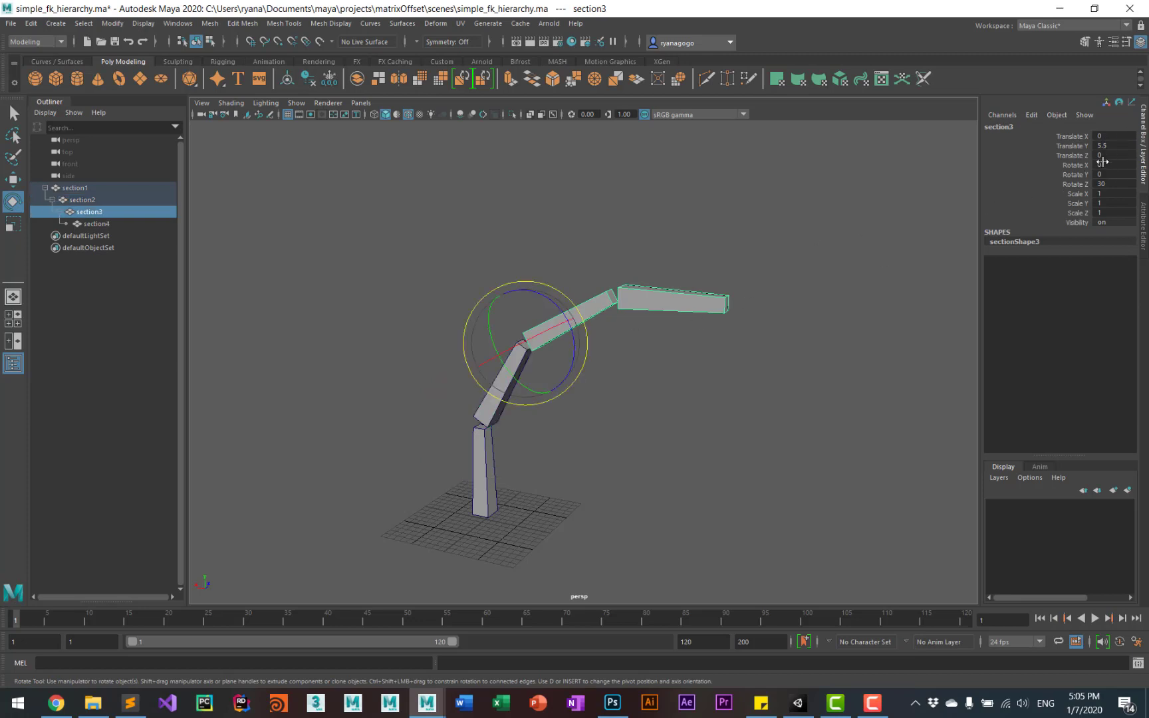
{"action": "left_click", "coordinate": [96, 224]}
{"action": "type", "text": "0"}
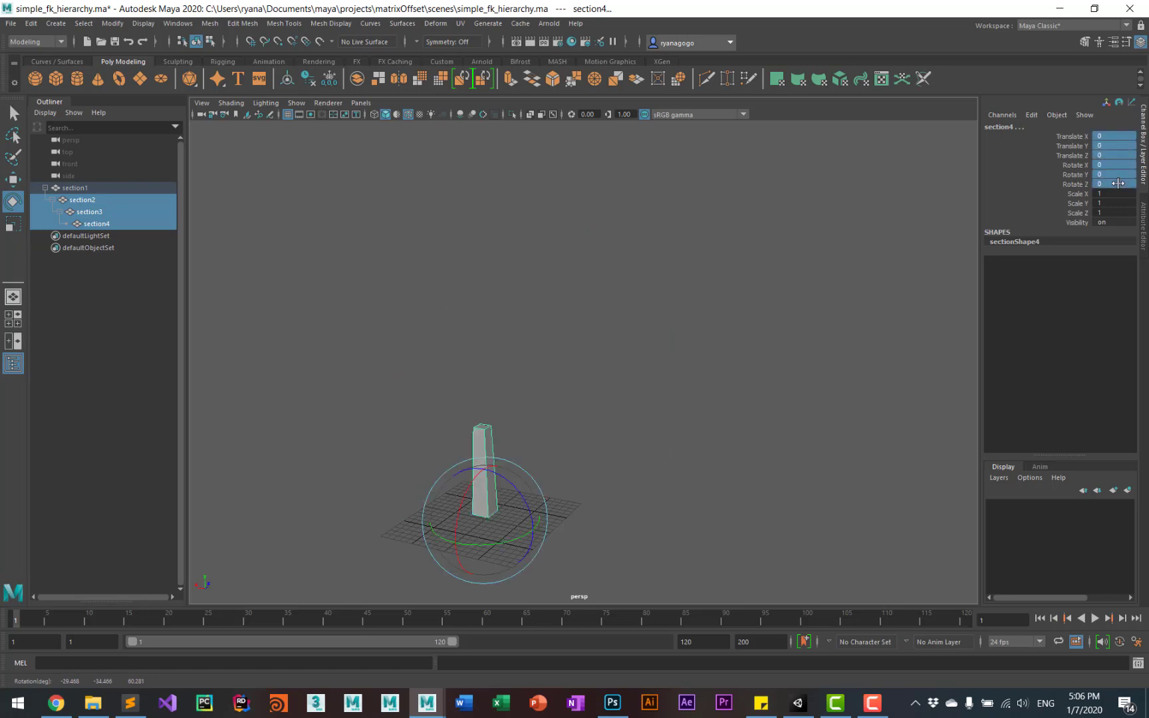
{"action": "mouse_move", "coordinate": [659, 432]}
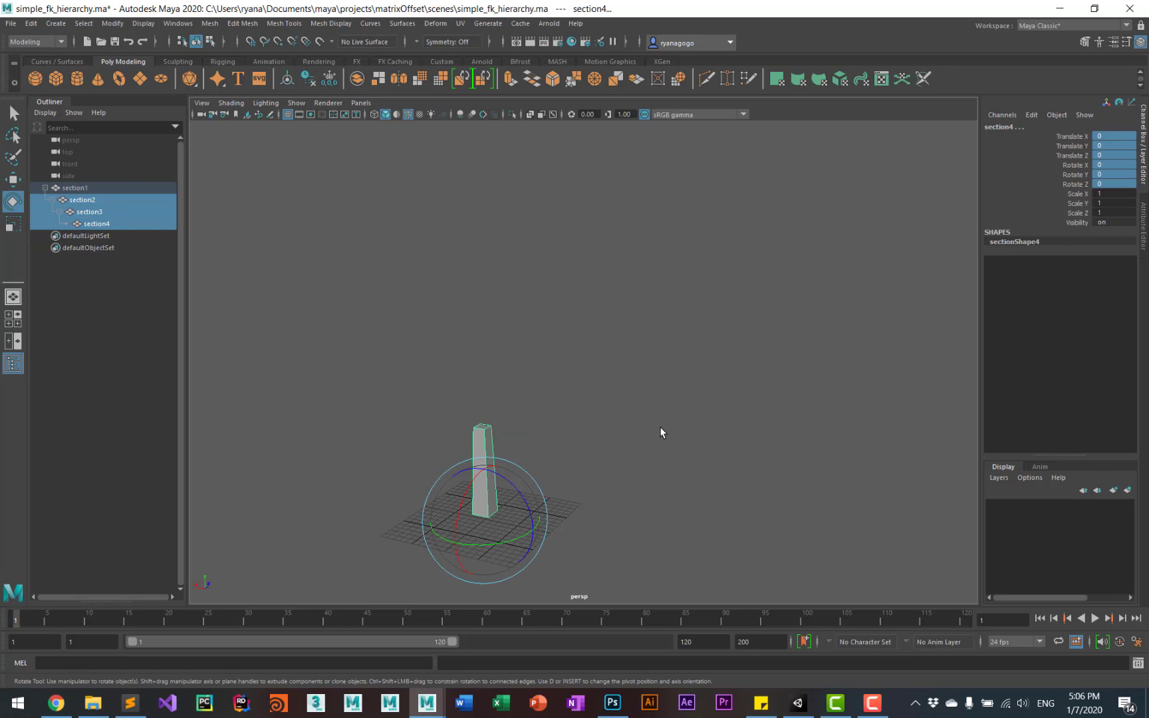
{"action": "mouse_move", "coordinate": [668, 434]}
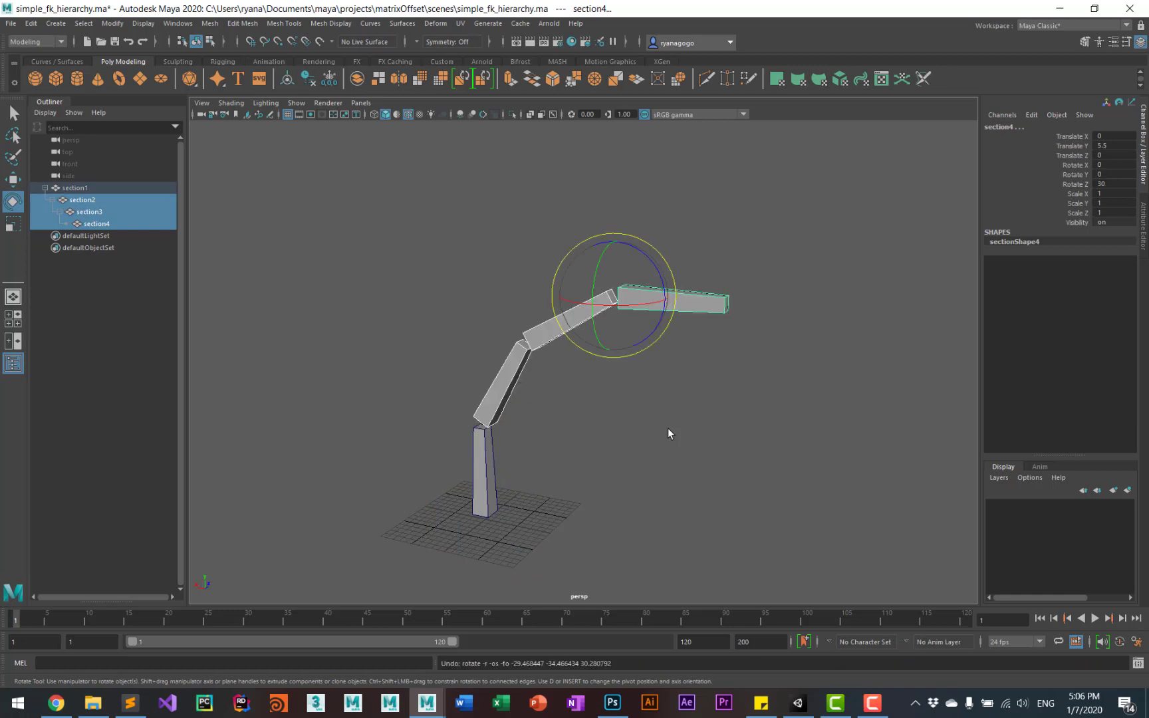
{"action": "mouse_move", "coordinate": [624, 494]}
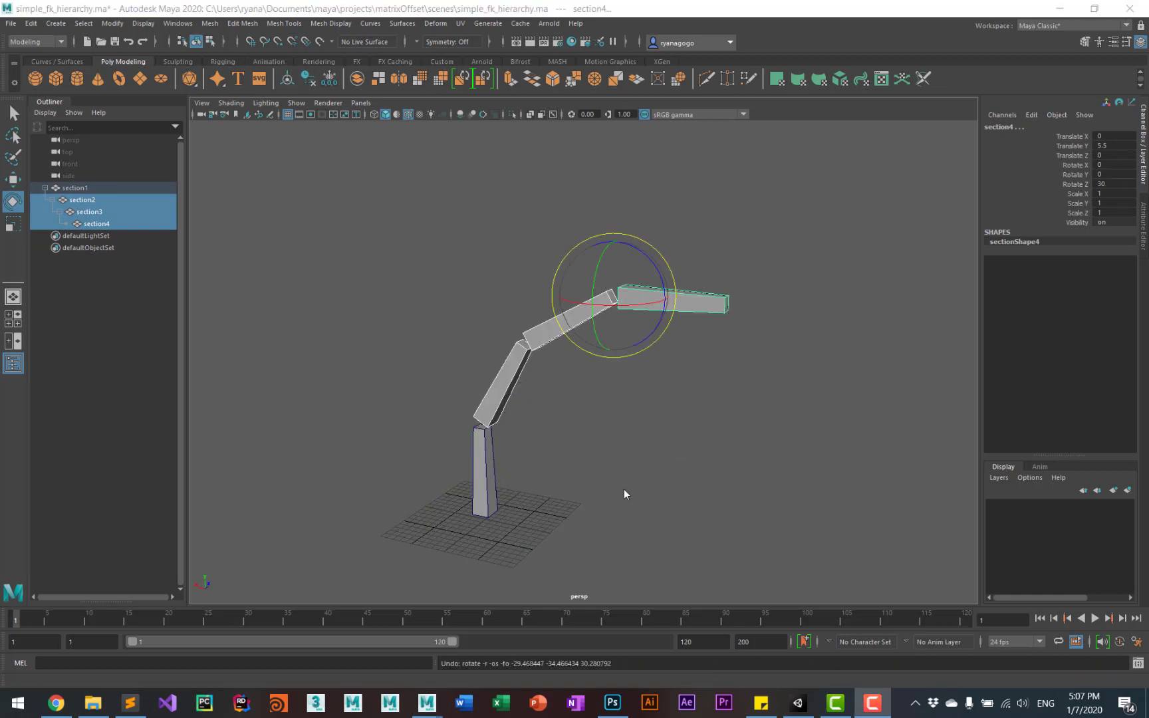
{"action": "mouse_move", "coordinate": [615, 439]}
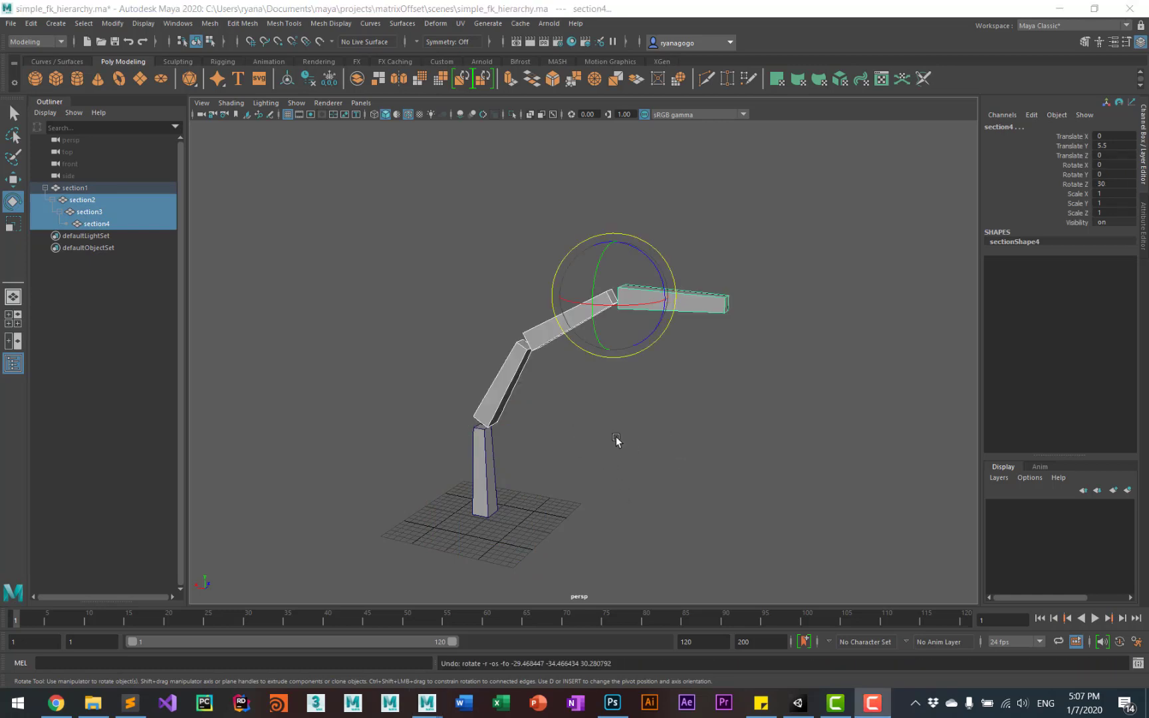
{"action": "mouse_move", "coordinate": [557, 407]}
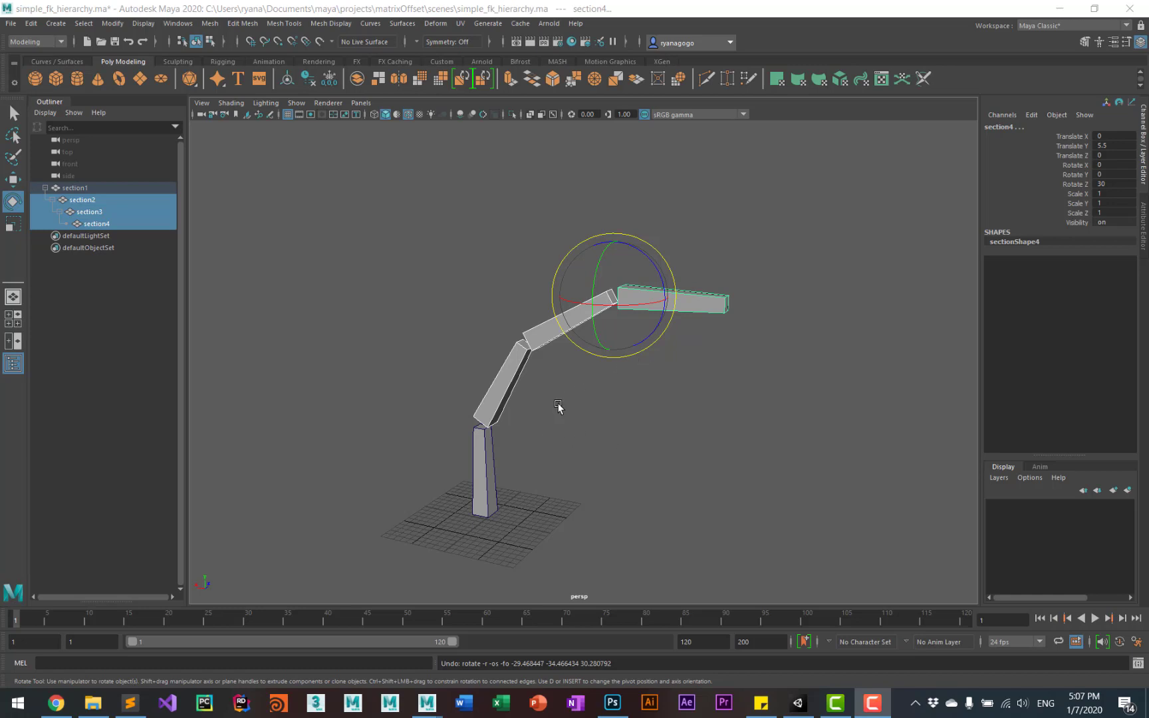
{"action": "mouse_move", "coordinate": [560, 418]}
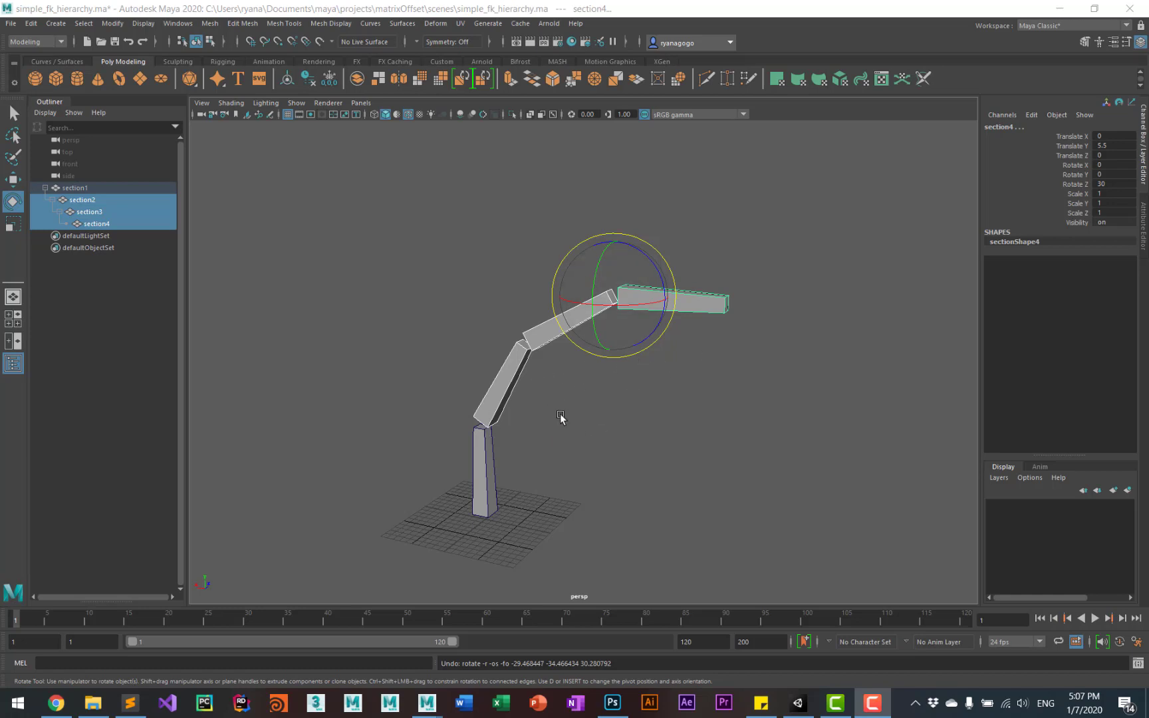
{"action": "mouse_move", "coordinate": [457, 463]}
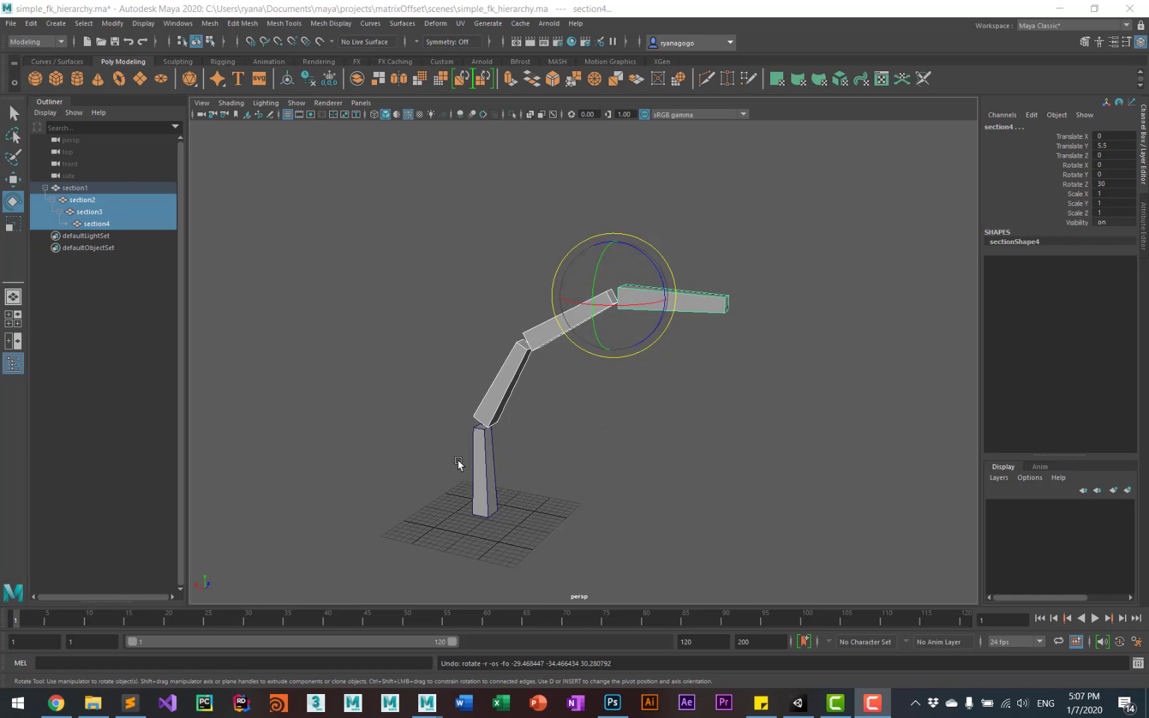
{"action": "mouse_move", "coordinate": [559, 393]}
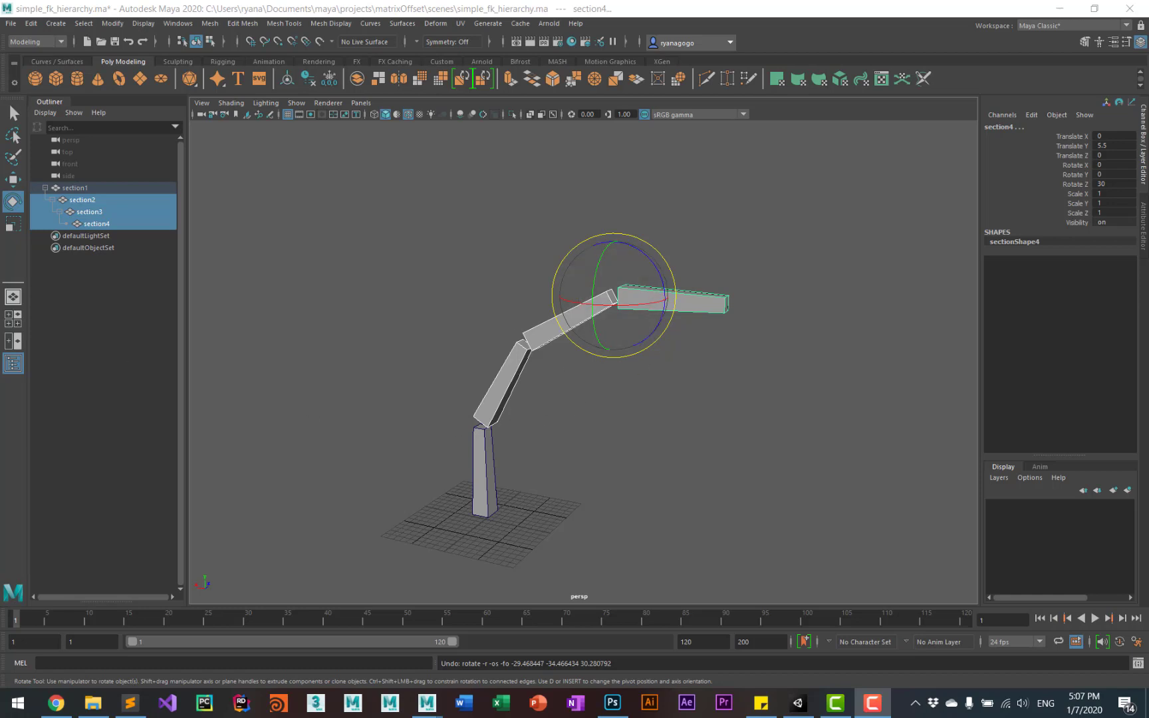
{"action": "left_click", "coordinate": [495, 377]}
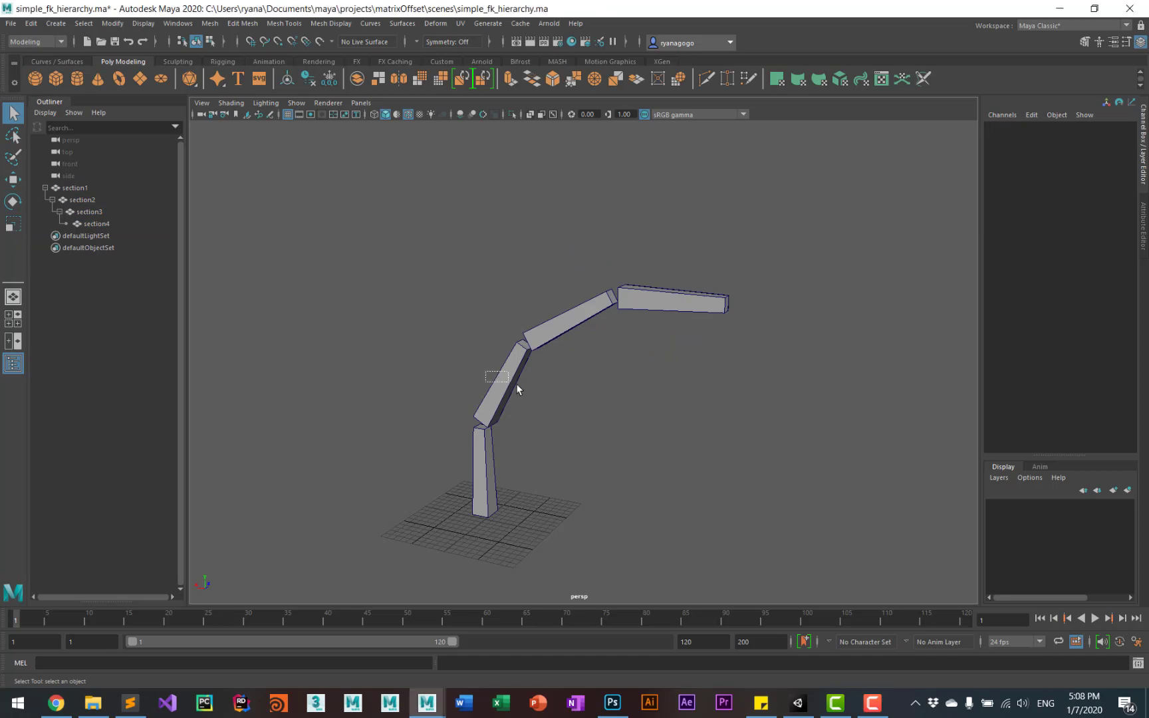
{"action": "left_click", "coordinate": [82, 200]}
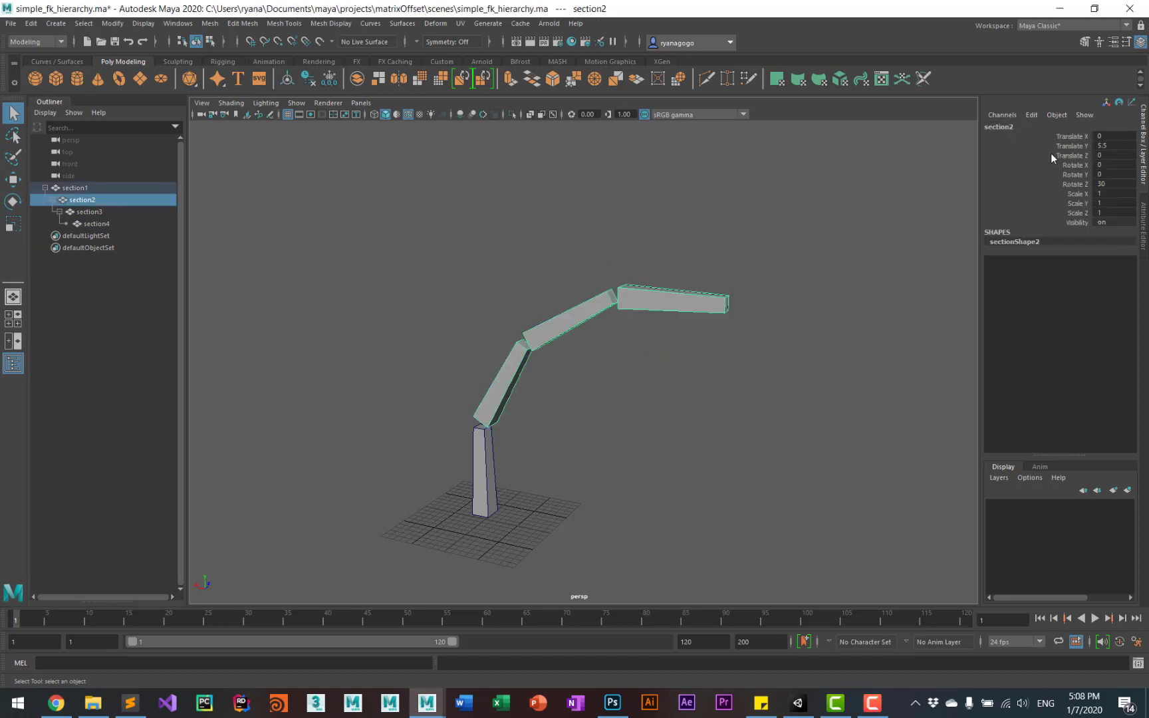
{"action": "mouse_move", "coordinate": [1068, 156]}
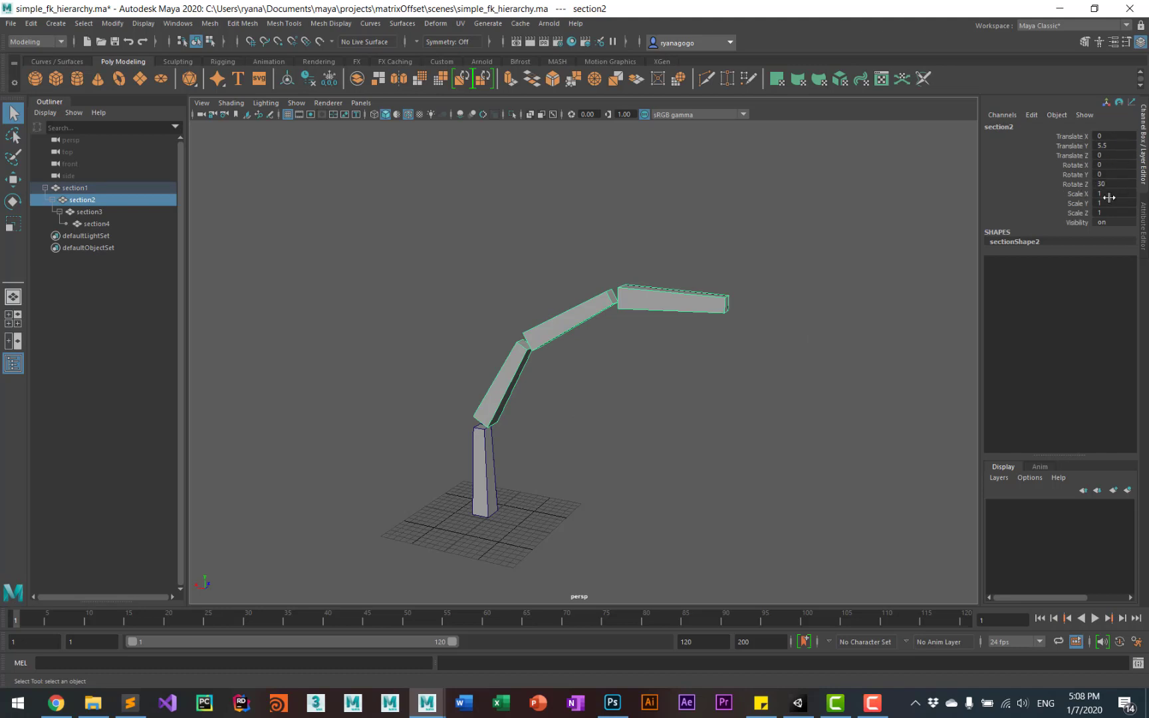
{"action": "mouse_move", "coordinate": [1059, 149]}
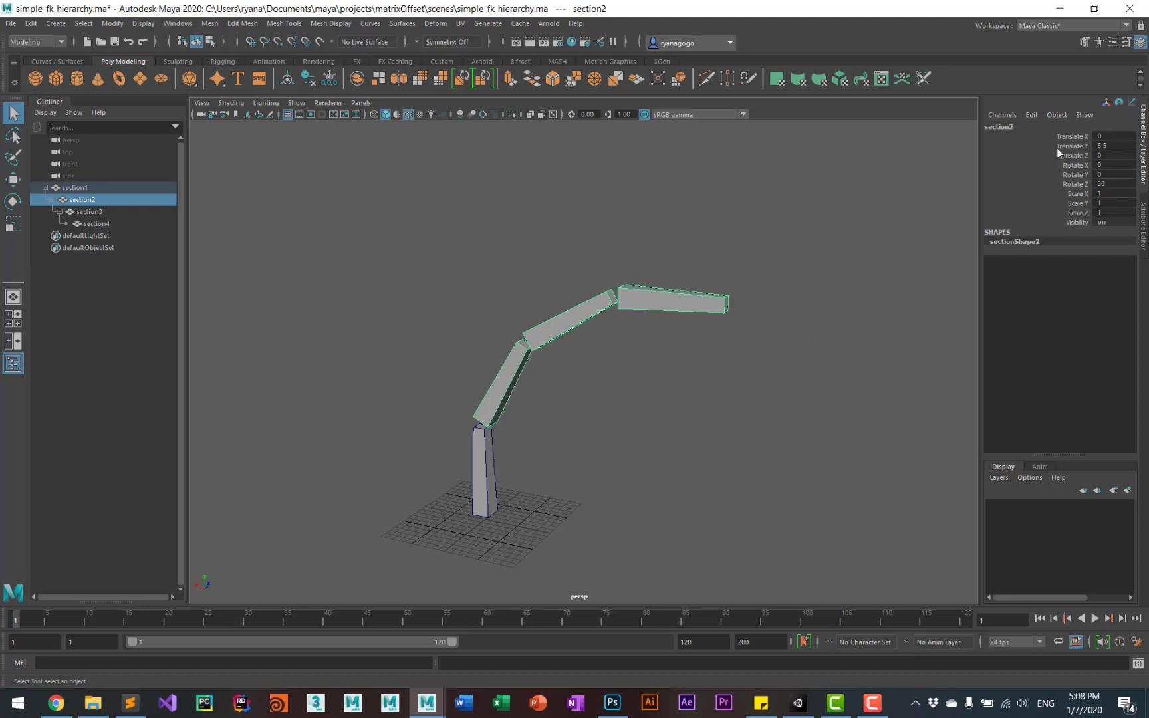
{"action": "mouse_move", "coordinate": [762, 353]}
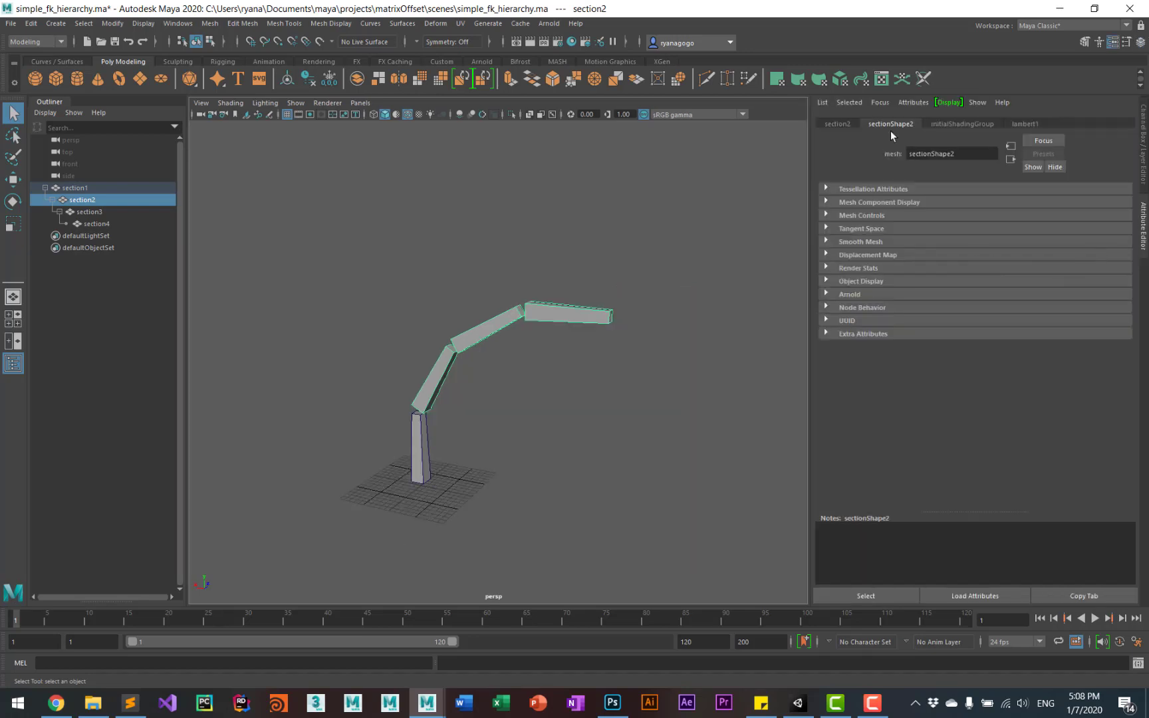
{"action": "left_click", "coordinate": [837, 123]}
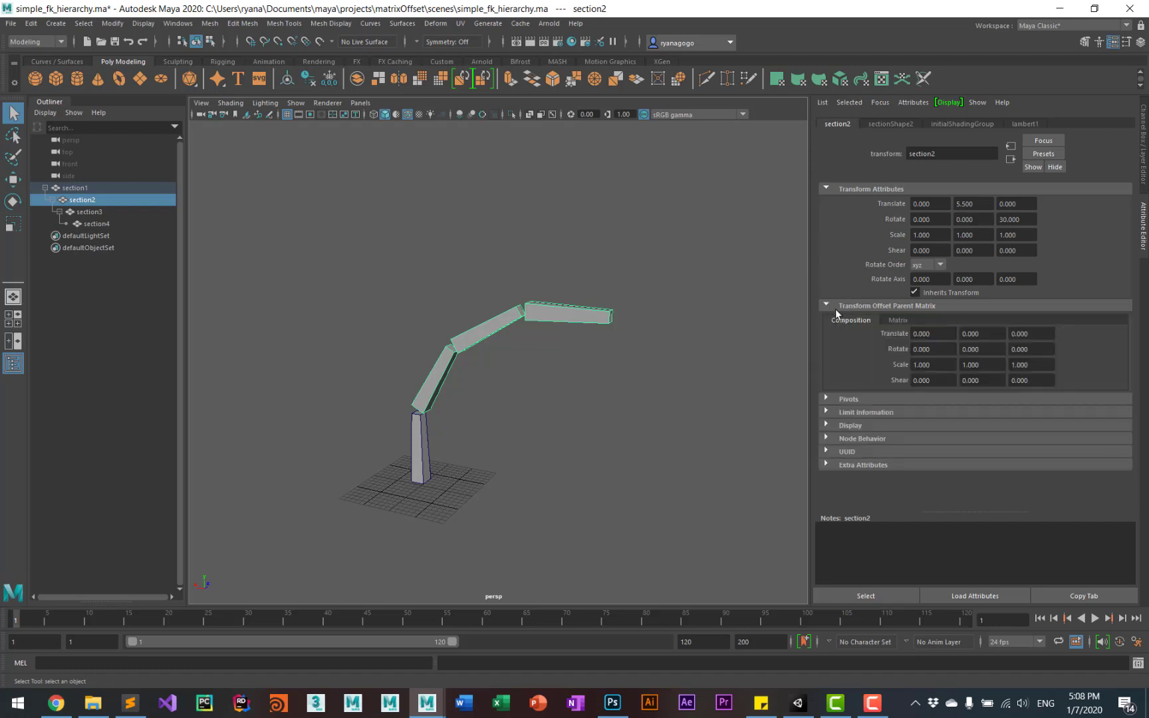
{"action": "mouse_move", "coordinate": [901, 314]}
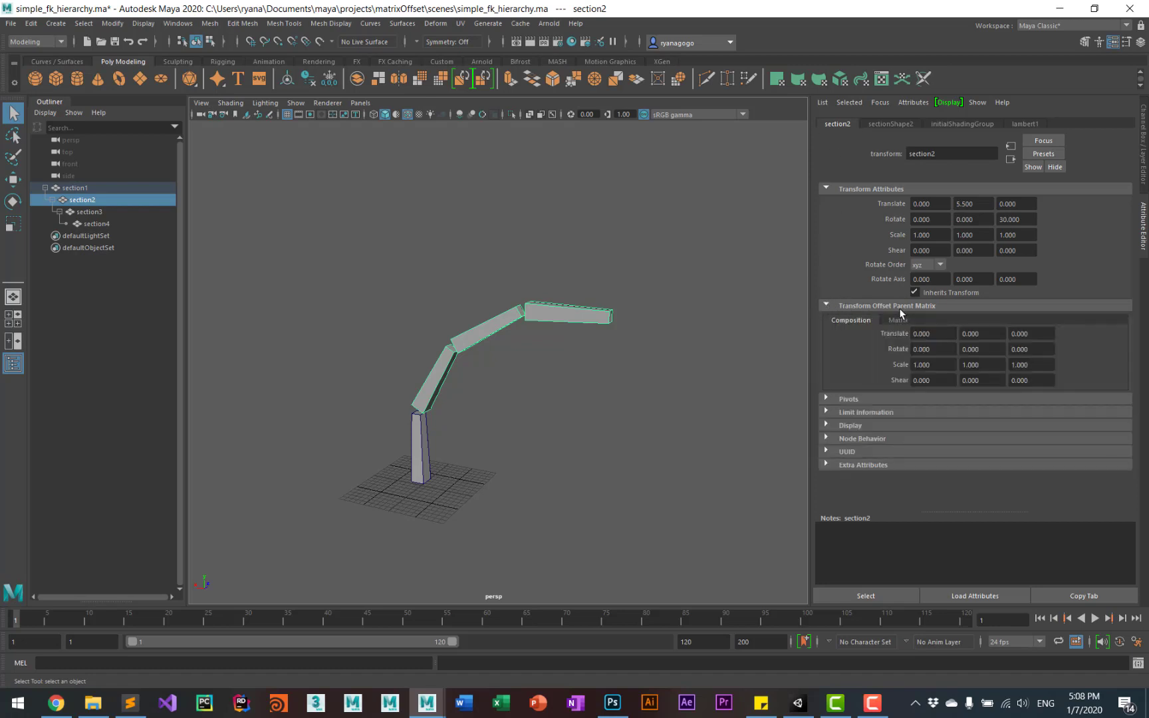
{"action": "mouse_move", "coordinate": [937, 315]}
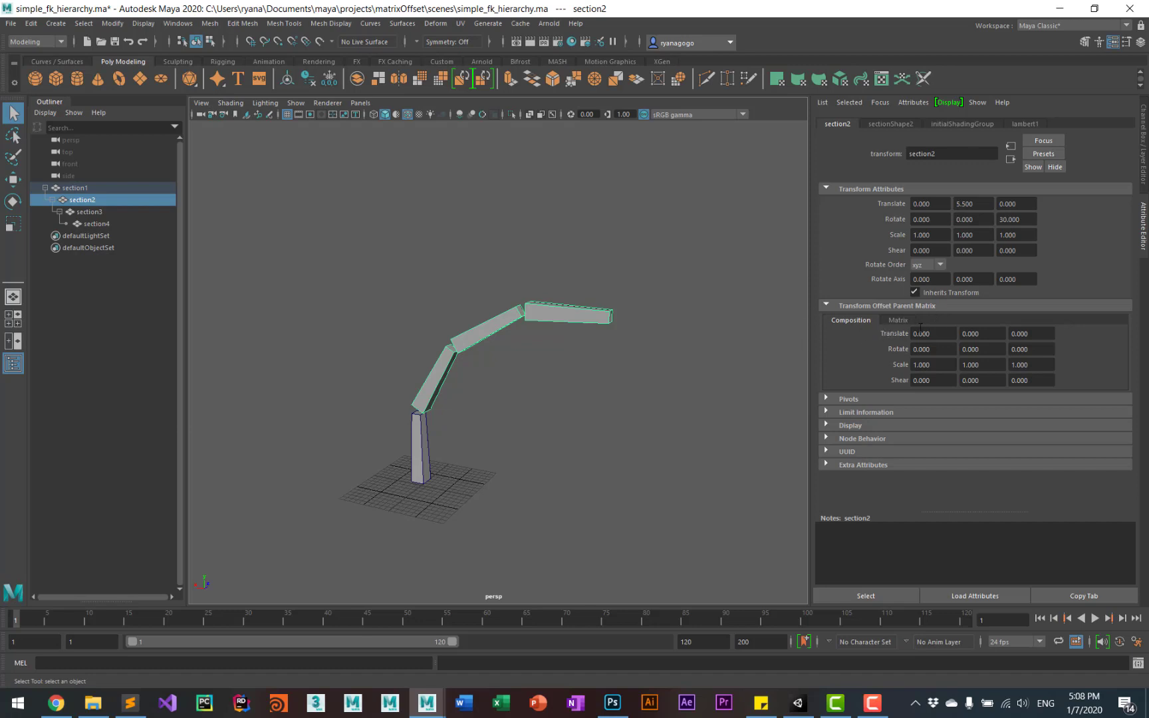
{"action": "left_click", "coordinate": [898, 320]}
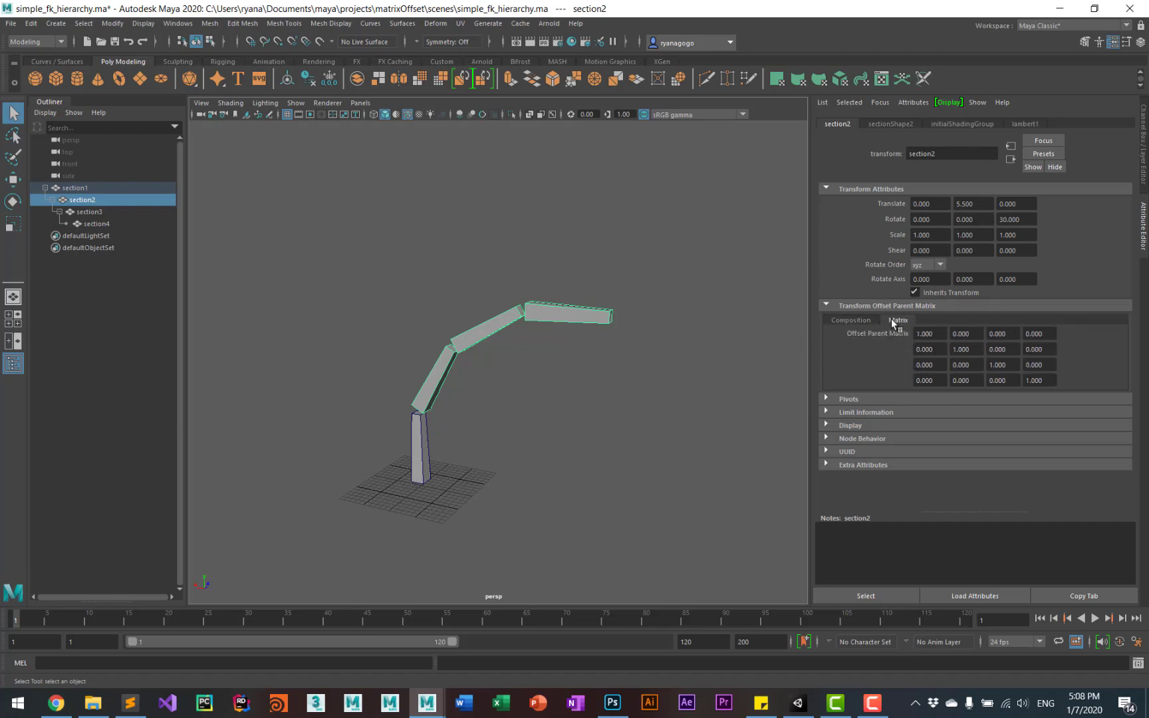
{"action": "left_click", "coordinate": [850, 320]}
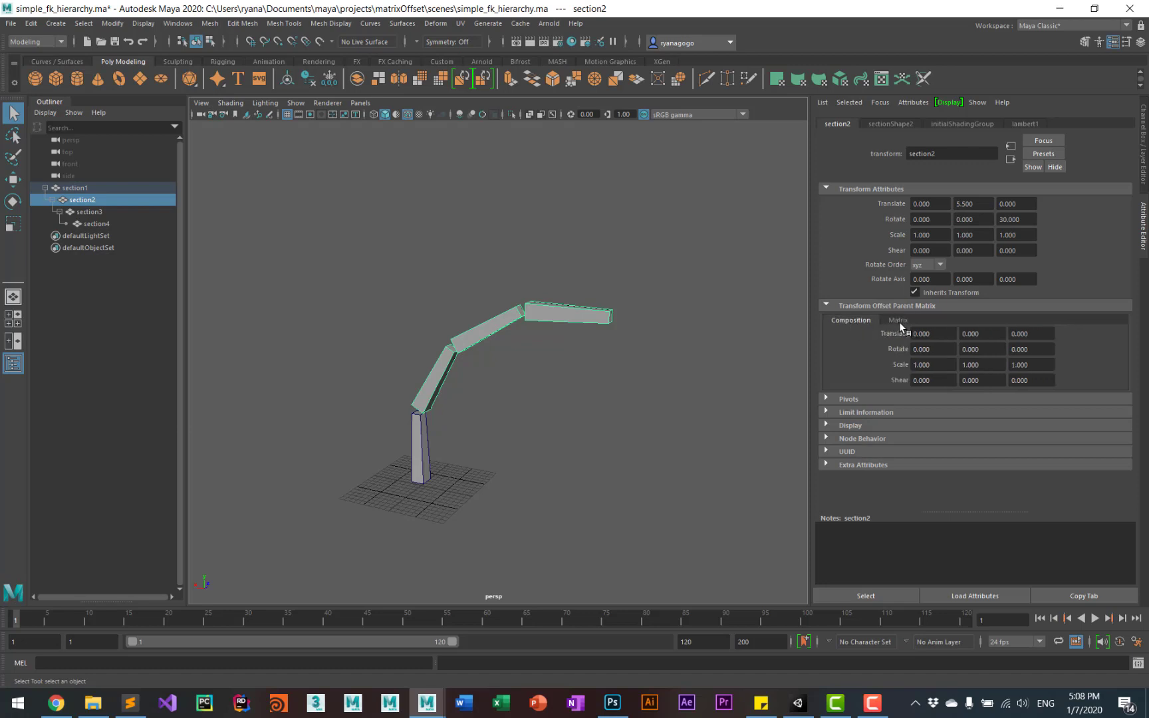
{"action": "mouse_move", "coordinate": [874, 351]}
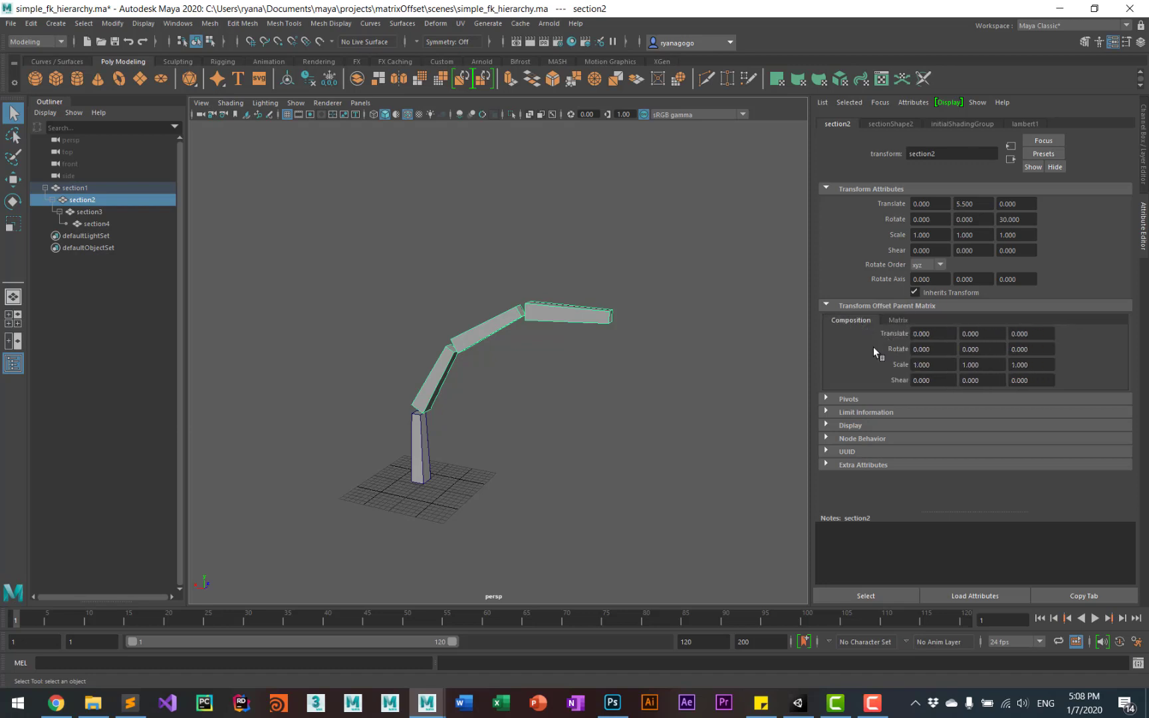
{"action": "mouse_move", "coordinate": [871, 350]}
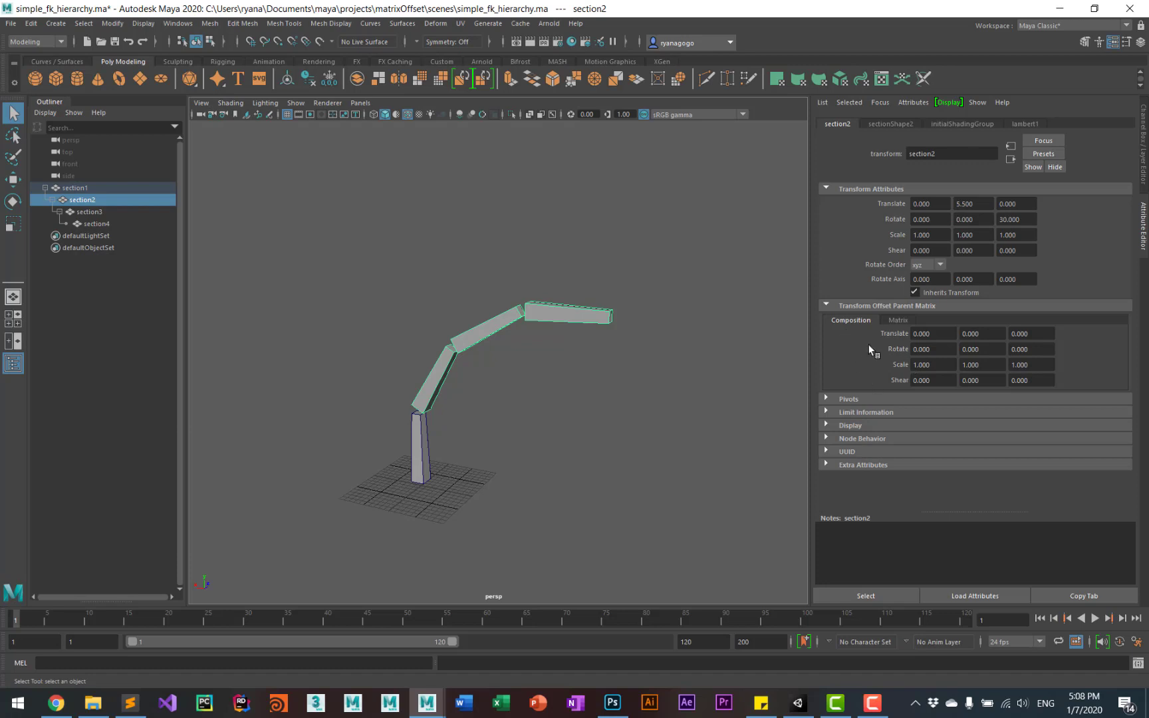
{"action": "mouse_move", "coordinate": [906, 350]}
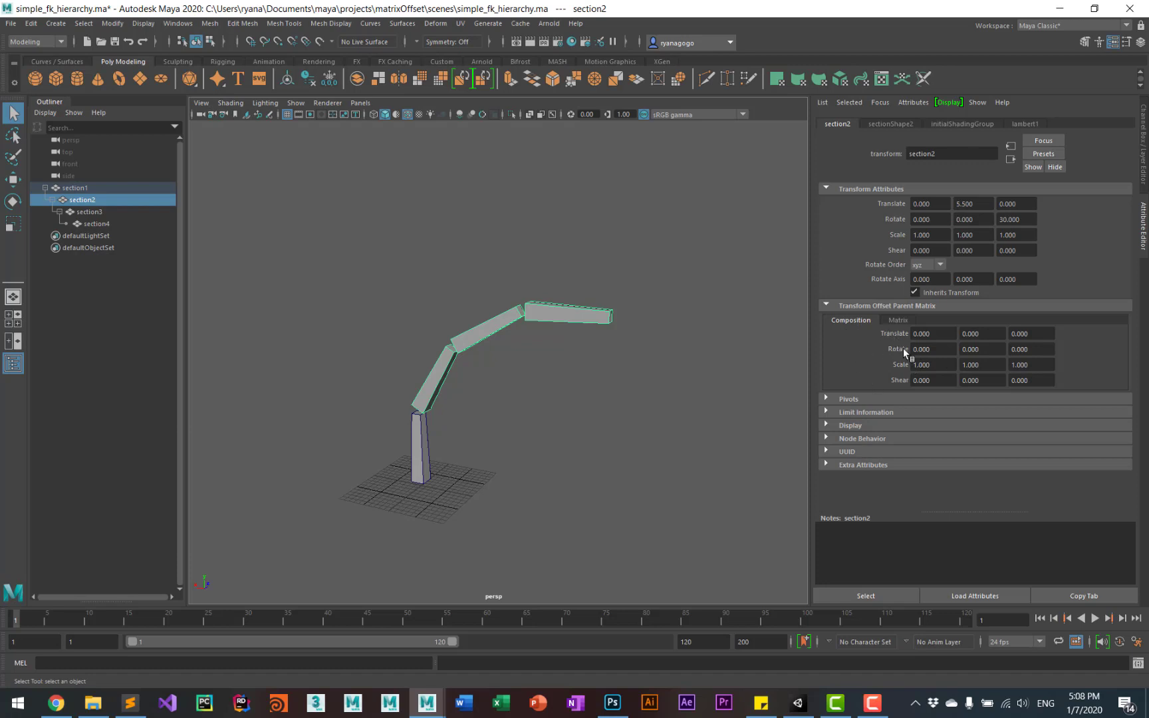
{"action": "mouse_move", "coordinate": [922, 331]}
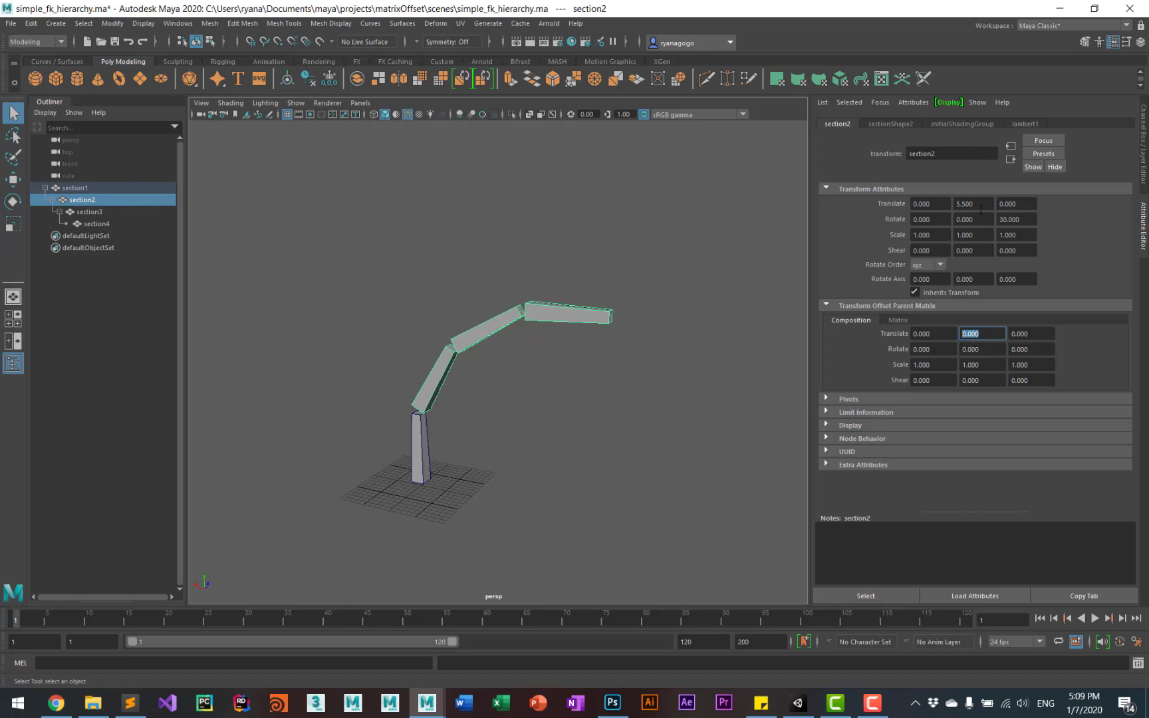
Enter Translate Y 5.5 and Rotate Z 30 in section2's Offset Parent Matrix, then select section3.
{"action": "left_click", "coordinate": [974, 204]}
{"action": "type", "text": "5.5"}
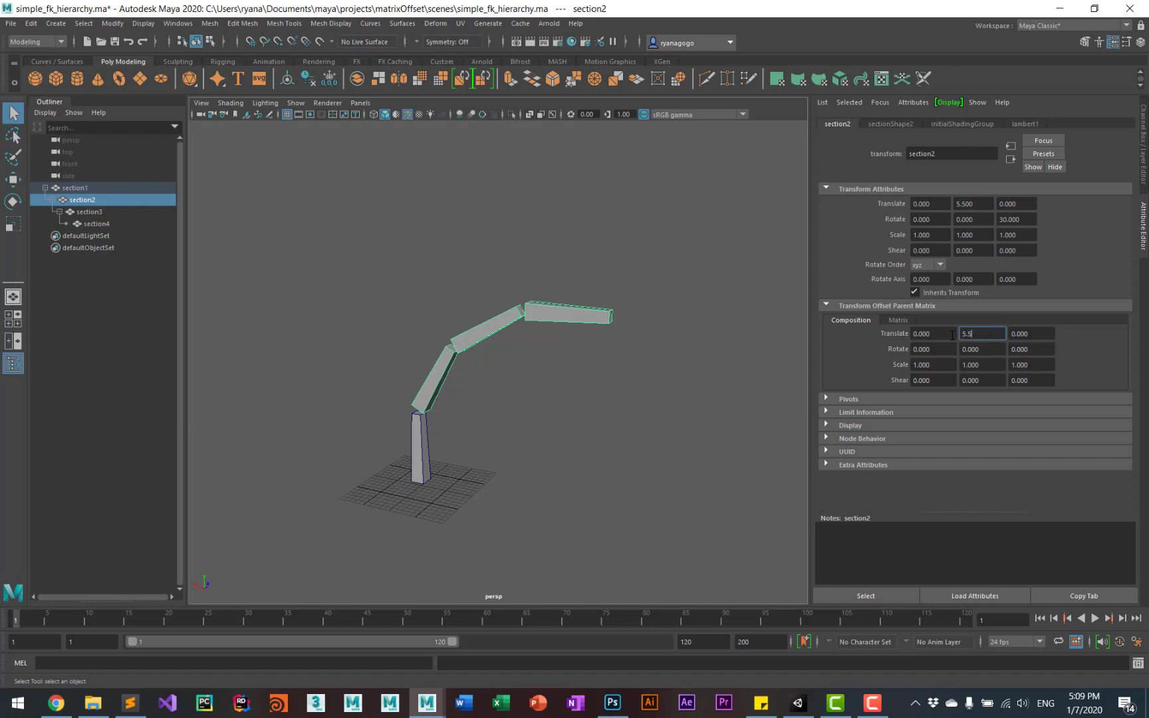
{"action": "key", "text": "Return"}
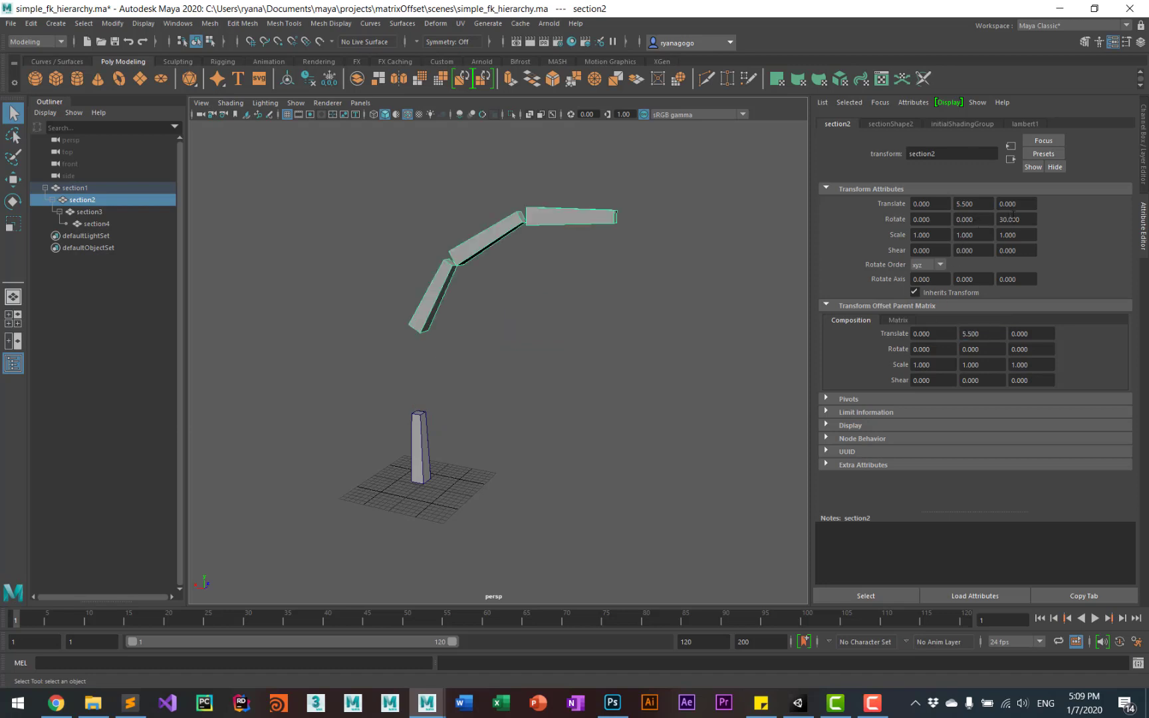
{"action": "triple_click", "coordinate": [1029, 349]}
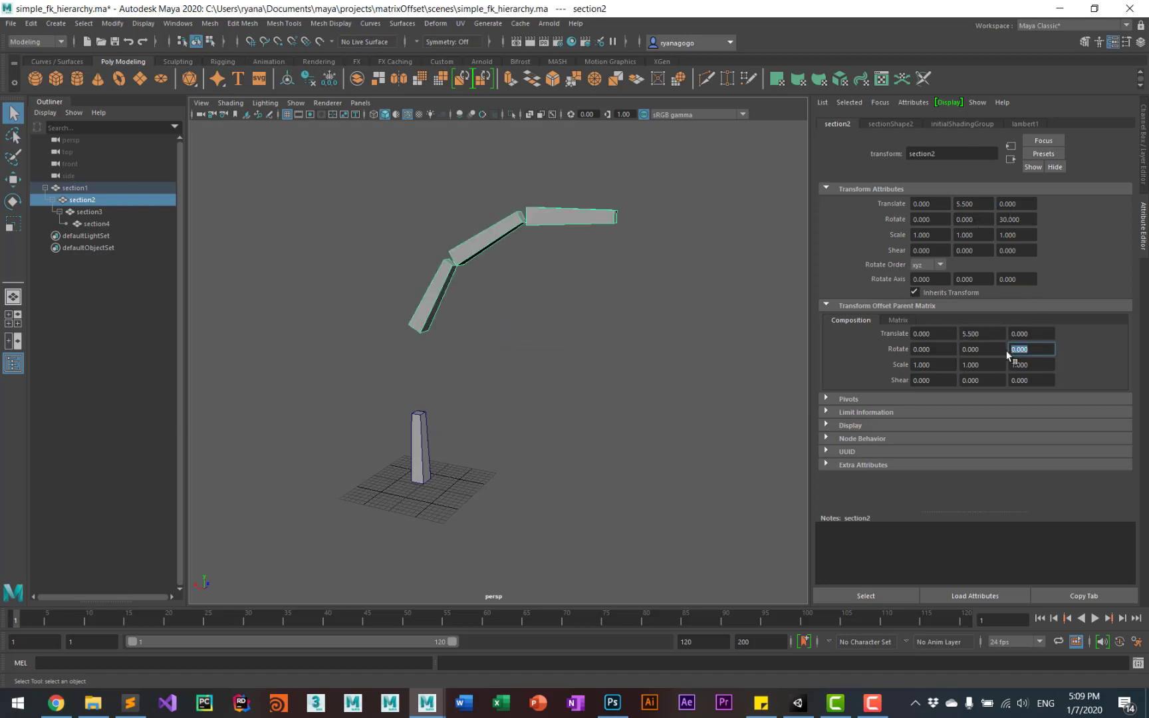
{"action": "type", "text": "30"}
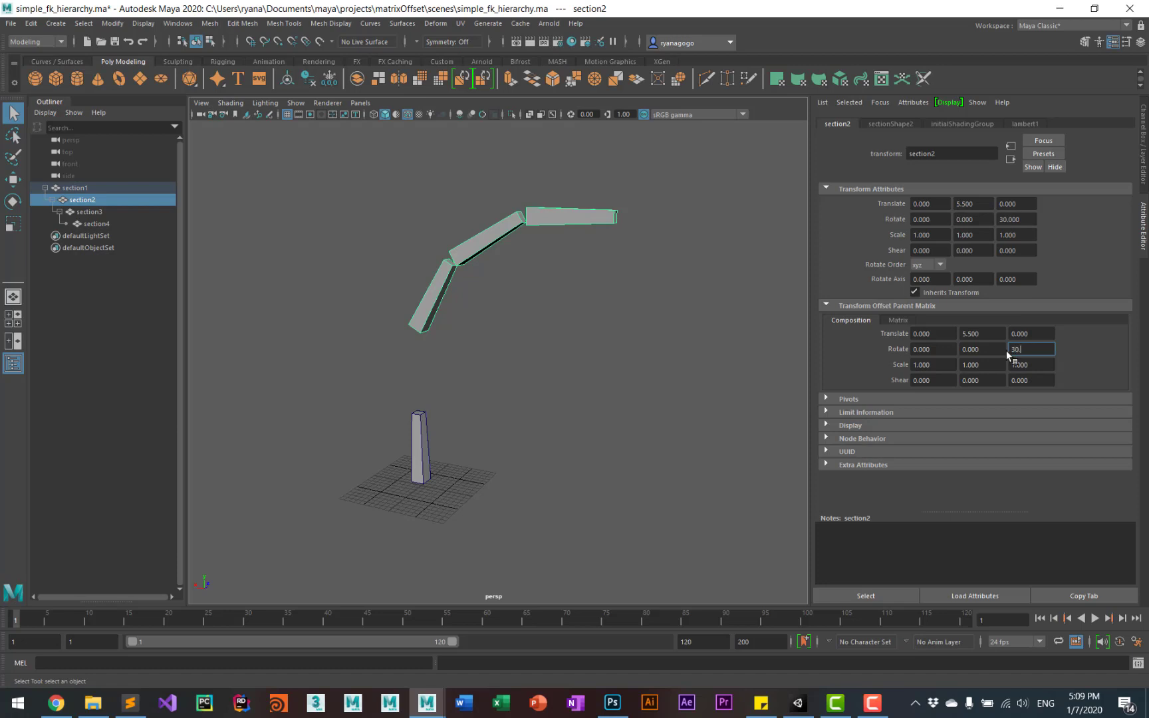
{"action": "key", "text": "Return"}
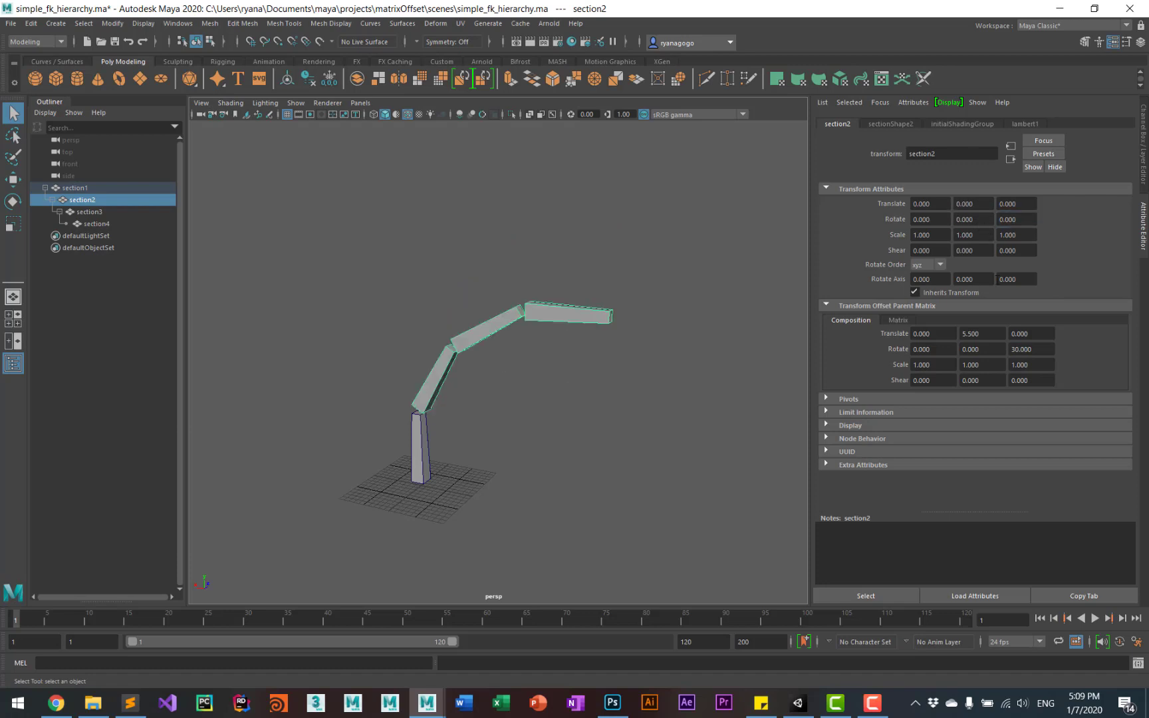
{"action": "left_click", "coordinate": [89, 211]}
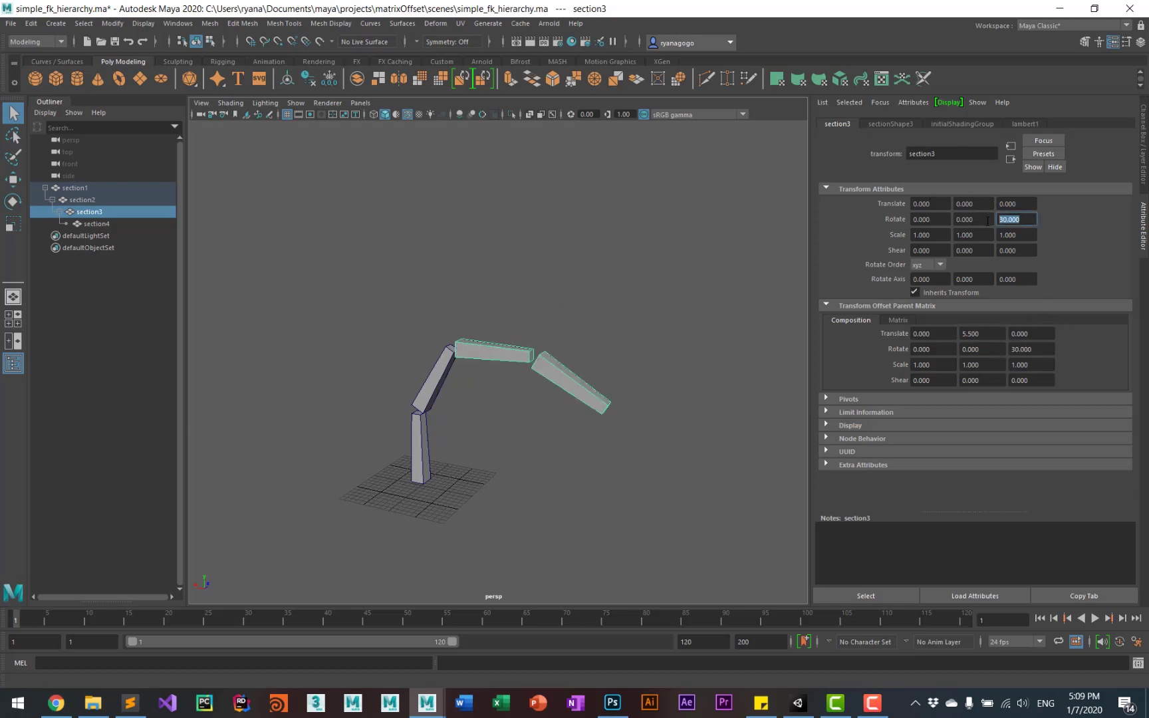
Zero section3's own Rotate Z so its offsets hold the bend, then reselect section2.
{"action": "left_click", "coordinate": [95, 223]}
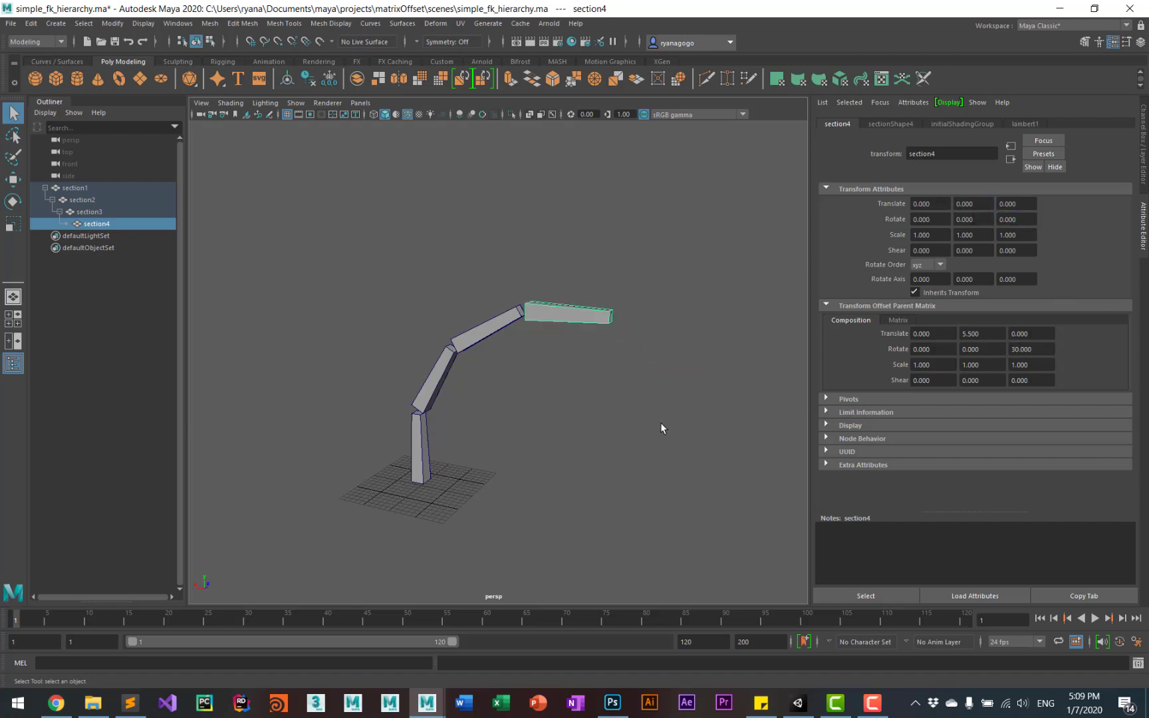
{"action": "left_click", "coordinate": [81, 200]}
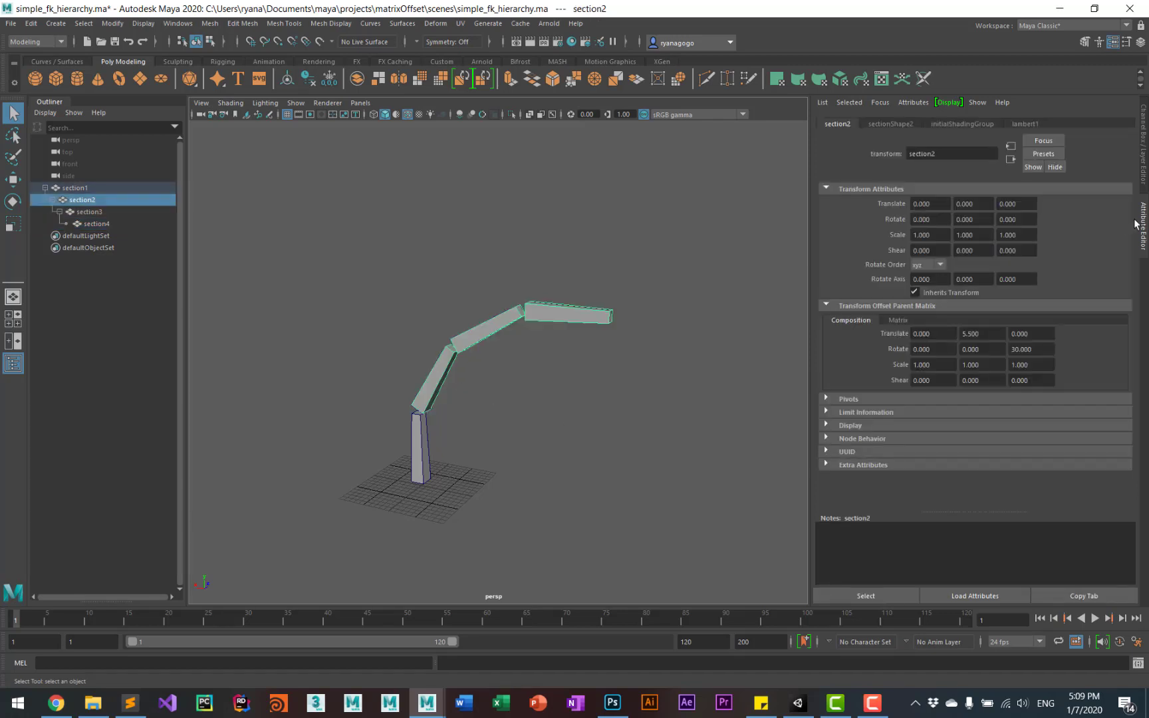
Show the Channel Box and check section3, section4 and the upper sections read zero.
{"action": "left_click", "coordinate": [1138, 40]}
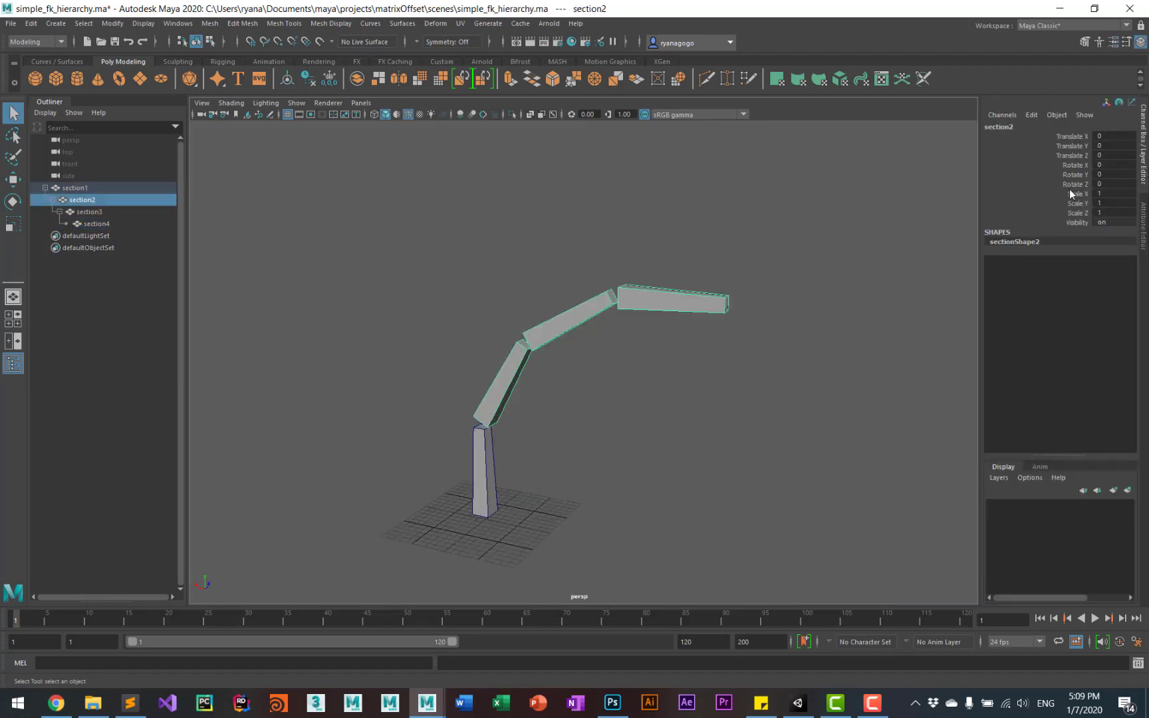
{"action": "mouse_move", "coordinate": [965, 268]}
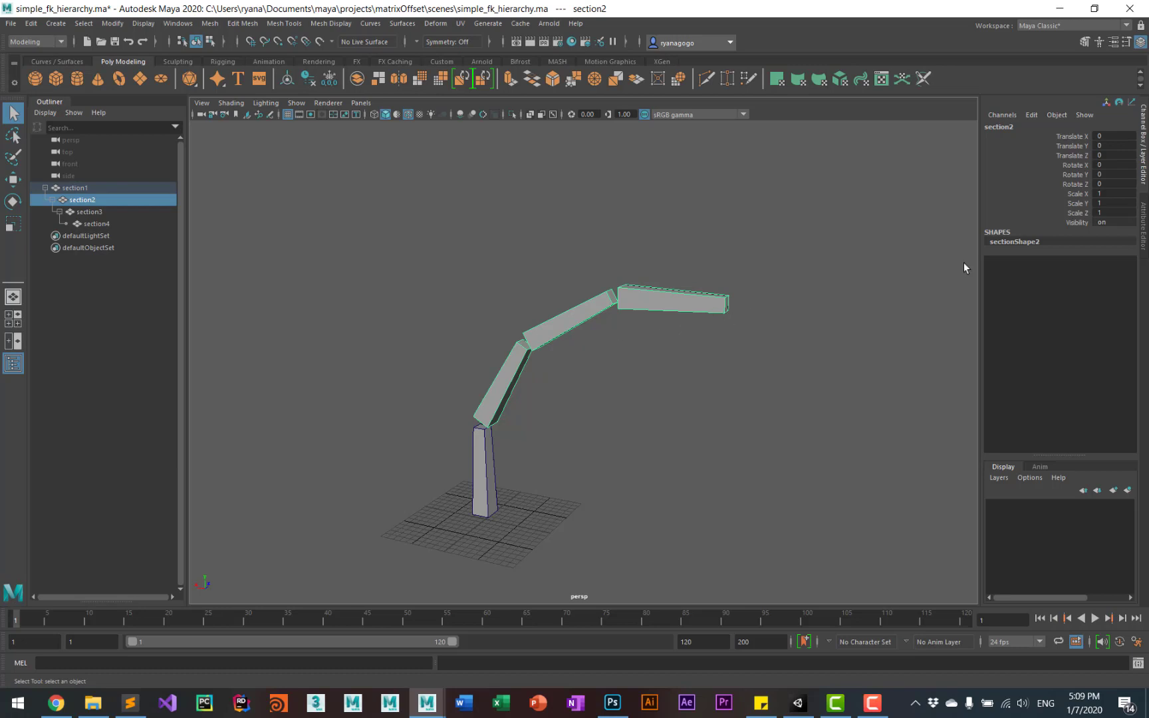
{"action": "left_click", "coordinate": [88, 211]}
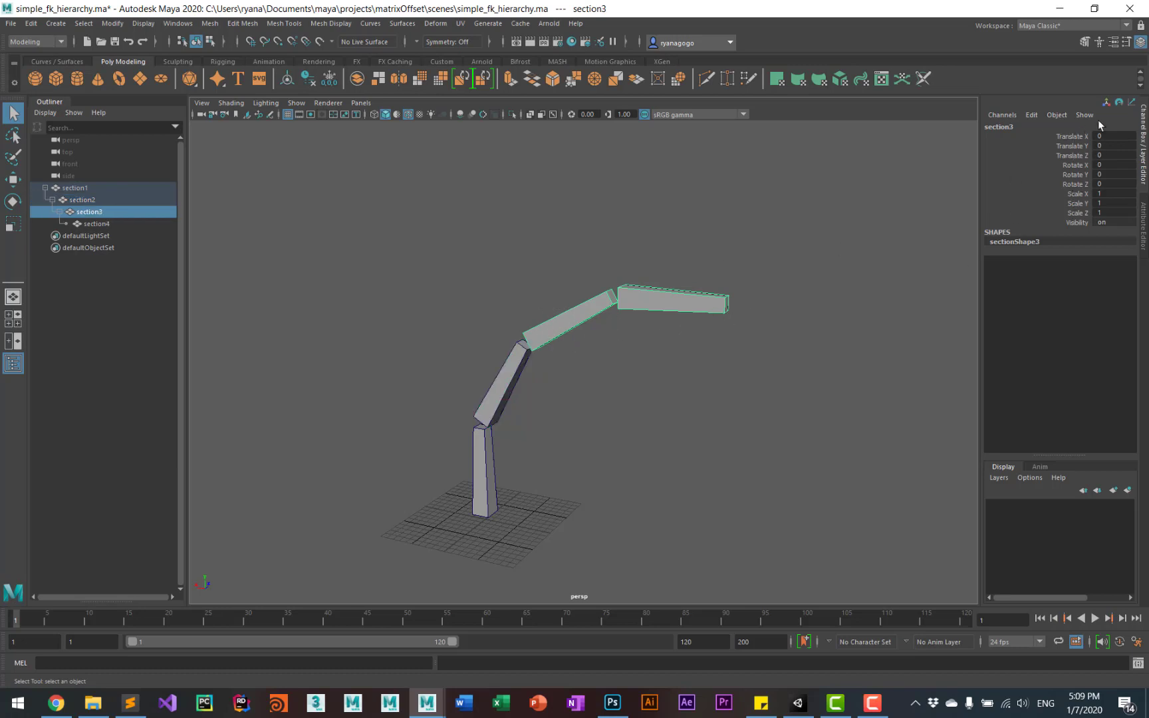
{"action": "left_click", "coordinate": [96, 223]}
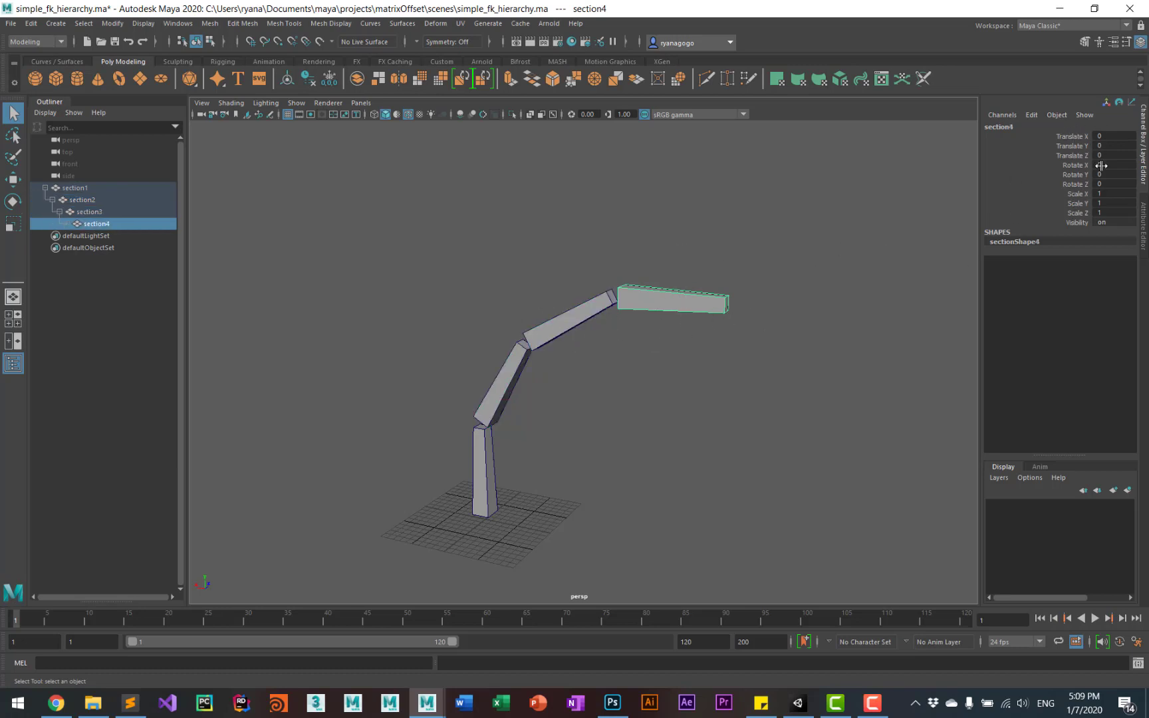
{"action": "left_click", "coordinate": [83, 199]}
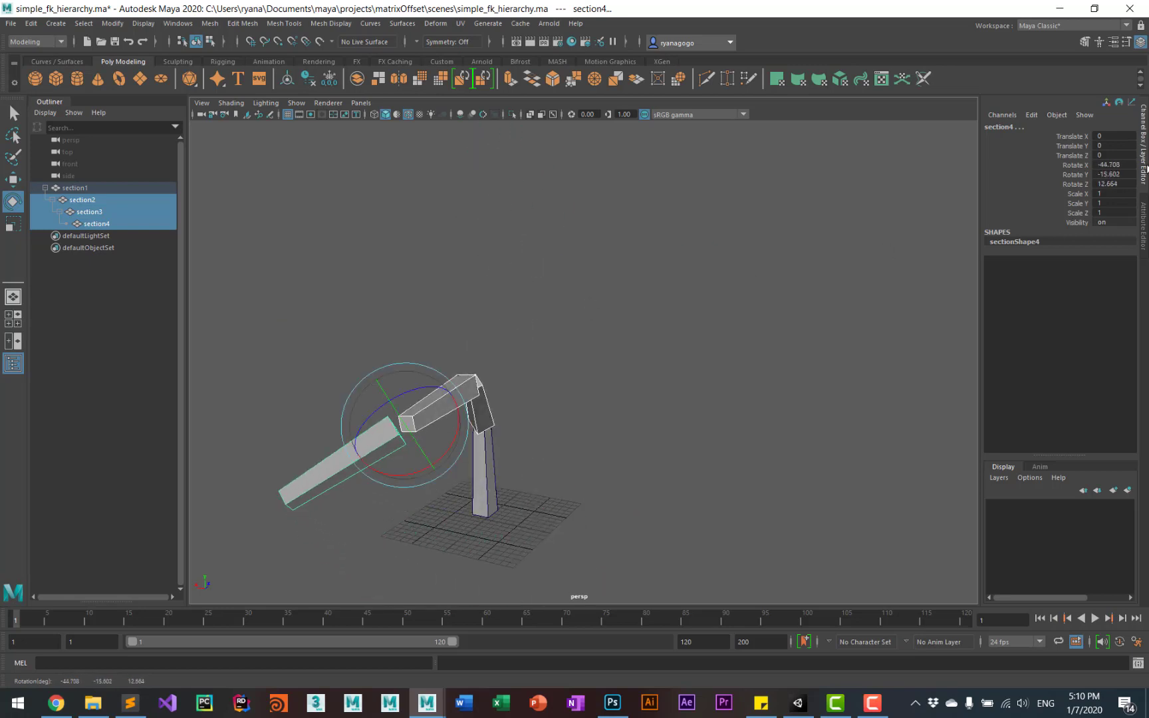
Reset the test rotation to zero and deselect to view the restored bent pose.
{"action": "left_click", "coordinate": [1114, 183]}
{"action": "type", "text": "0"}
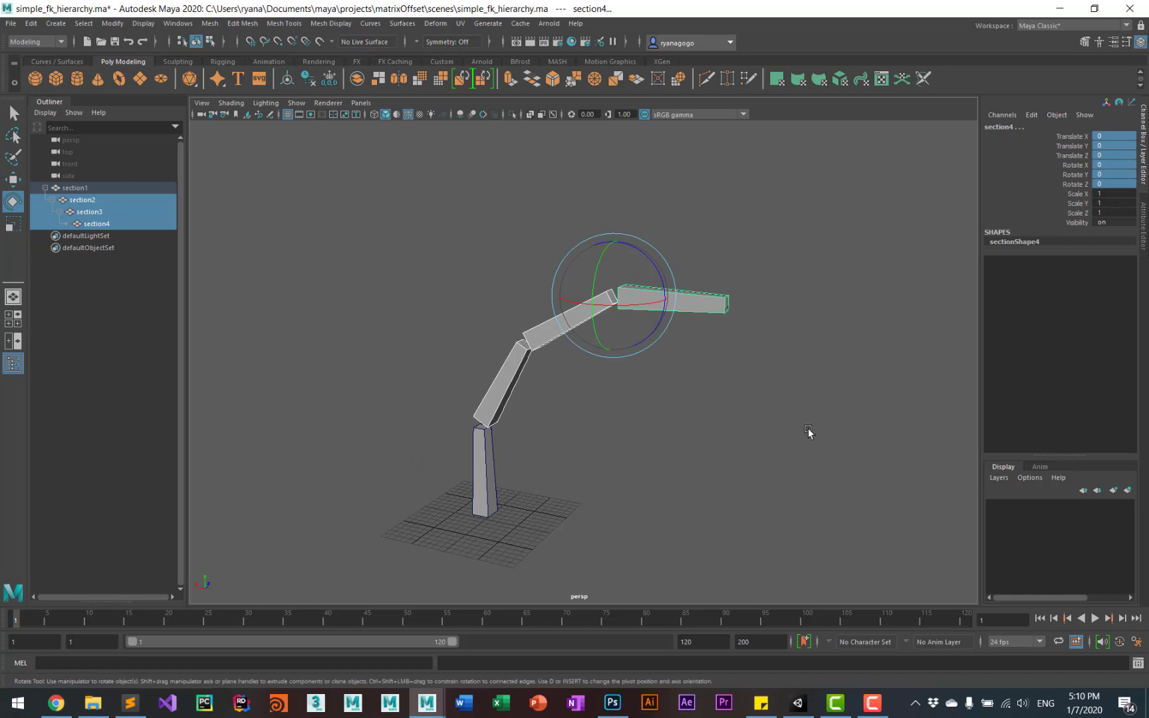
{"action": "mouse_move", "coordinate": [720, 434]}
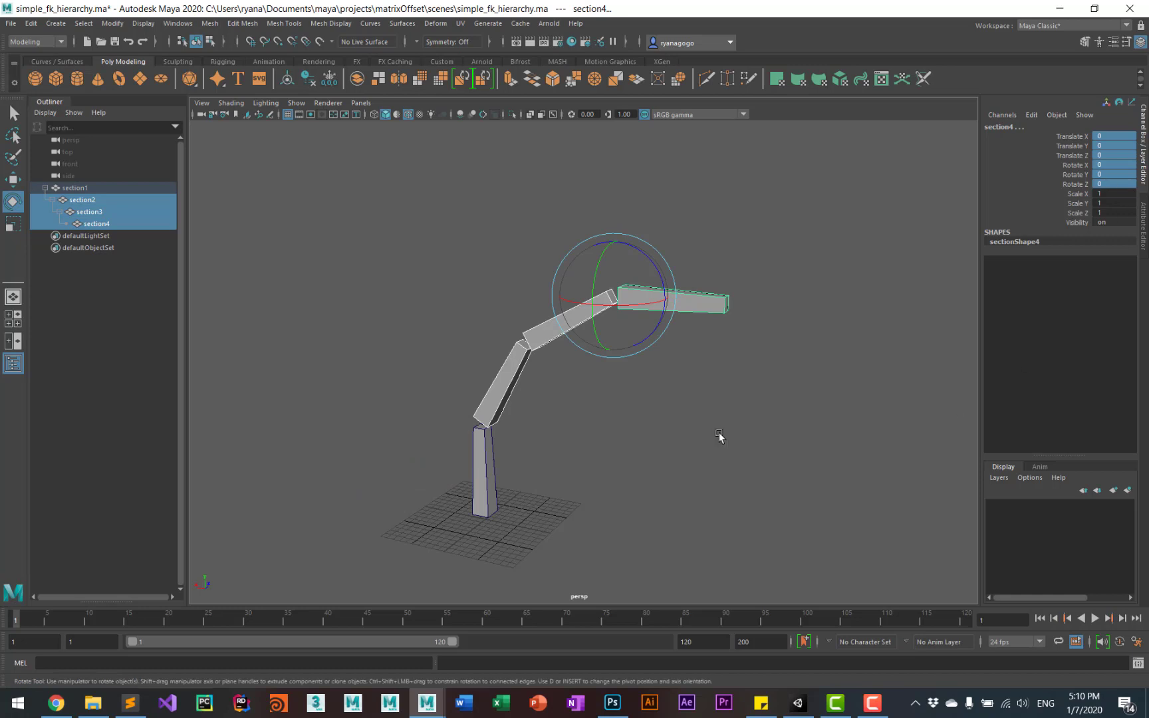
{"action": "left_click", "coordinate": [735, 454]}
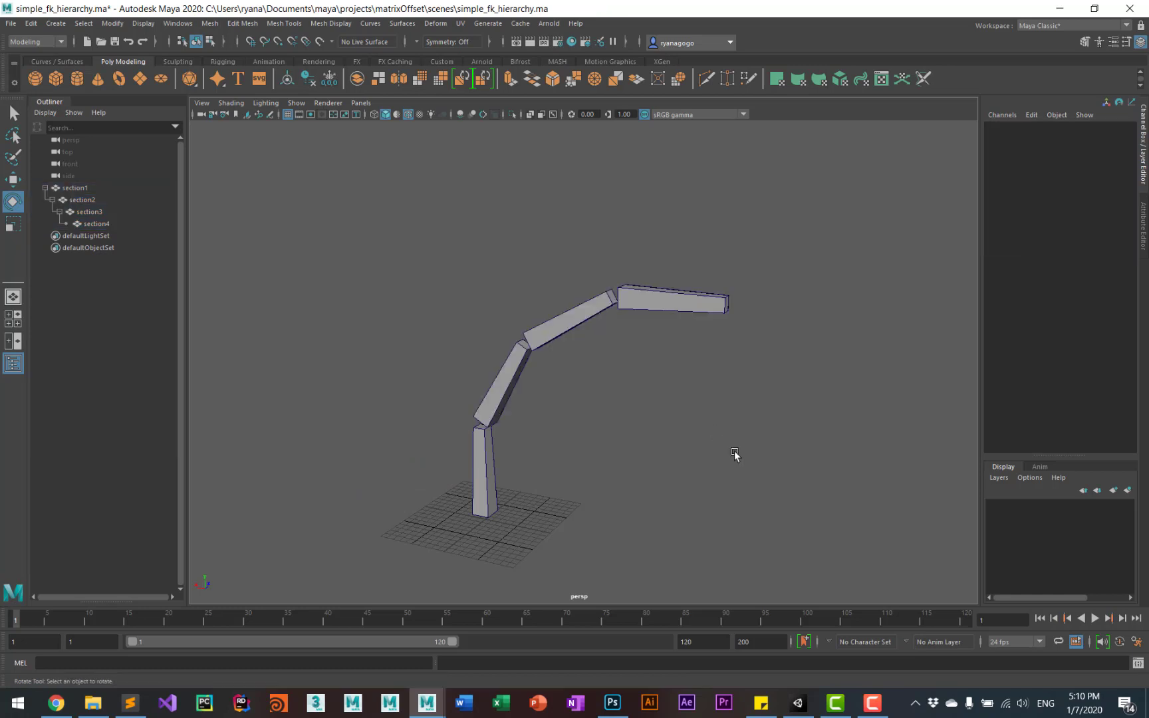